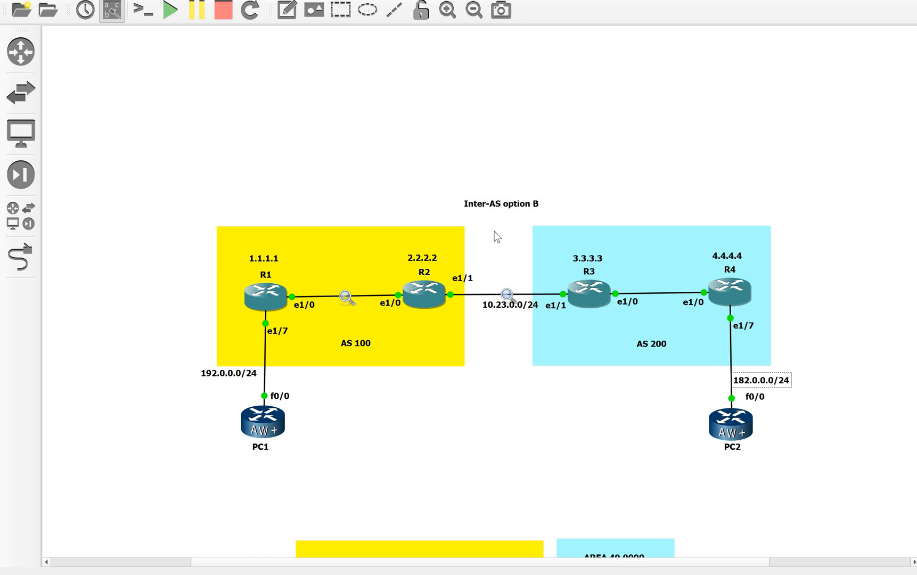
mouse_move(497, 227)
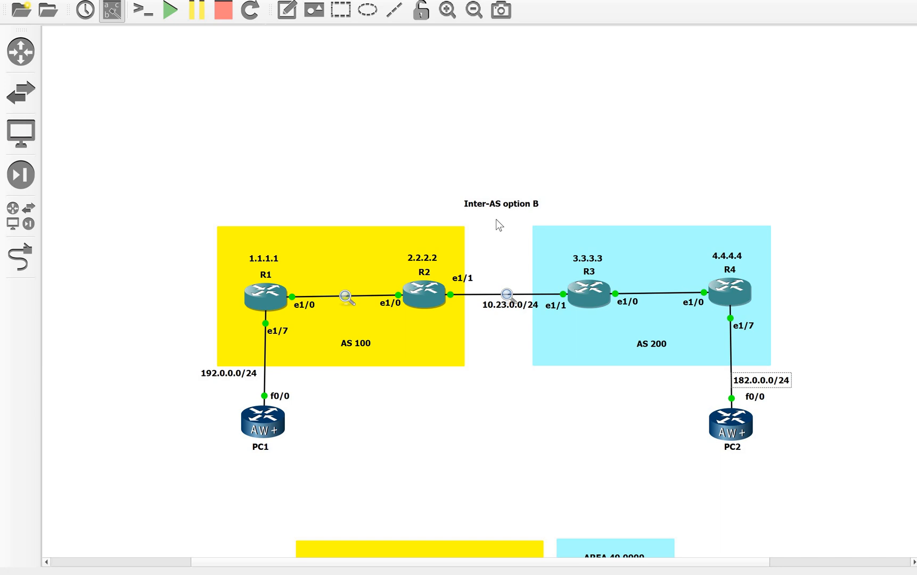
mouse_move(291, 281)
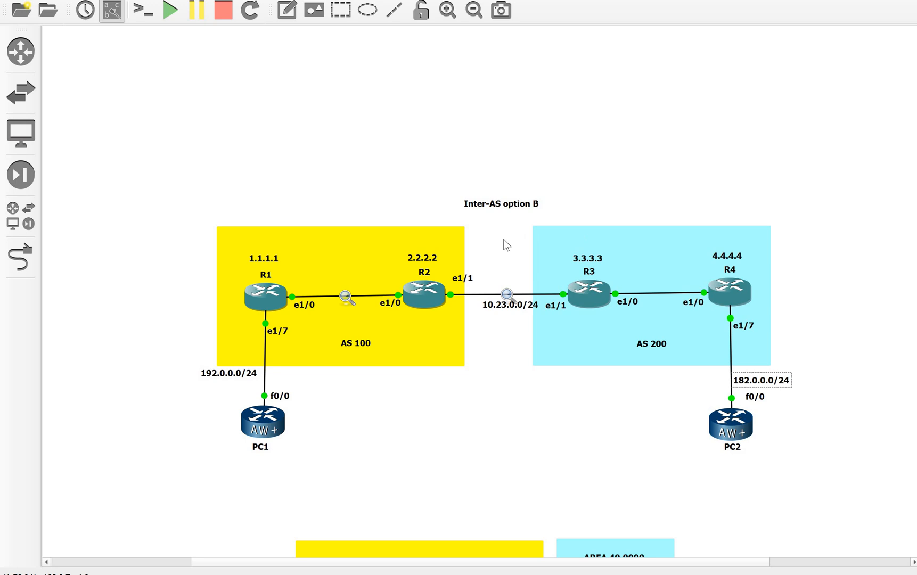
mouse_move(500, 218)
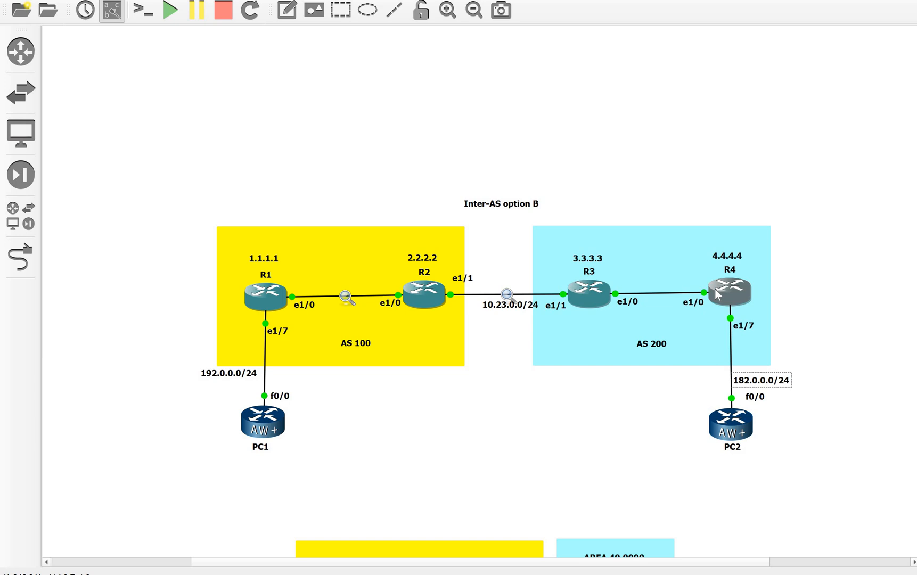
mouse_move(718, 296)
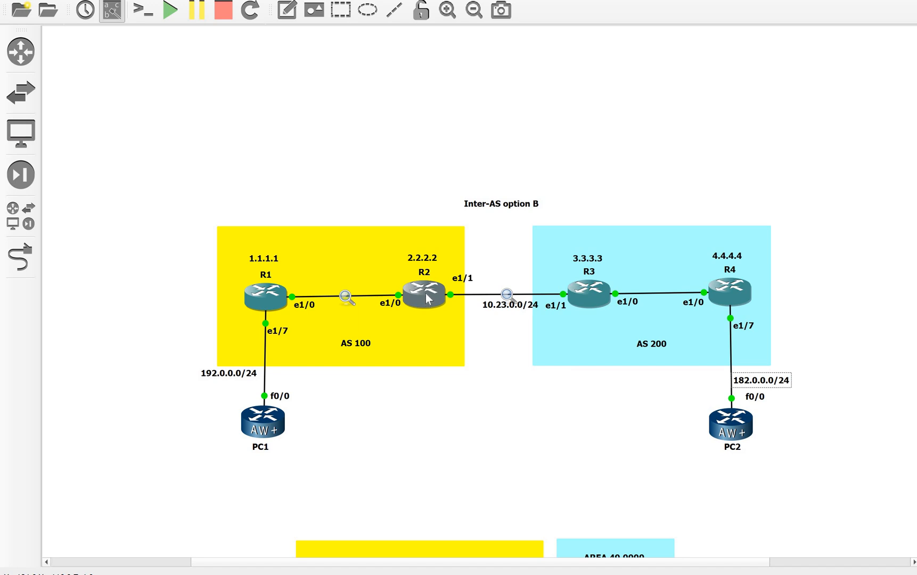
mouse_move(428, 298)
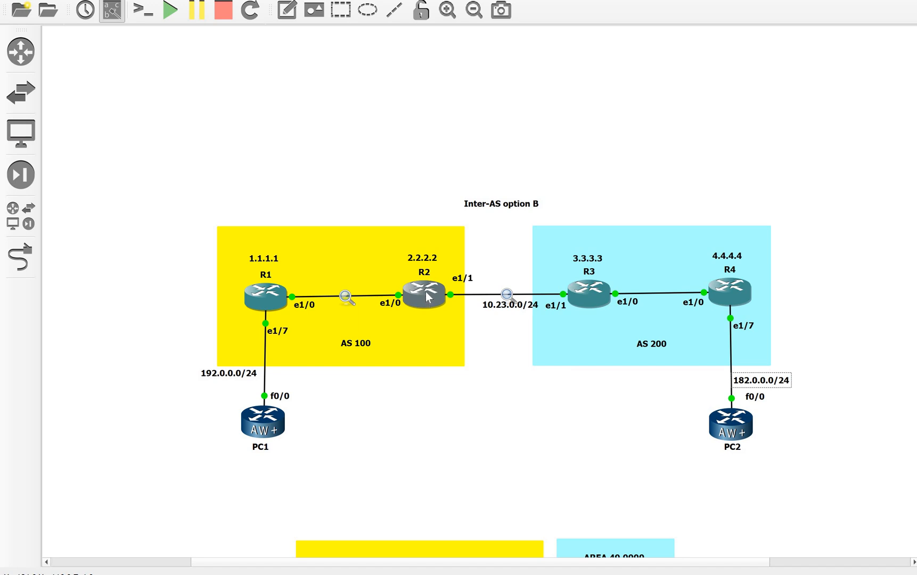
mouse_move(587, 294)
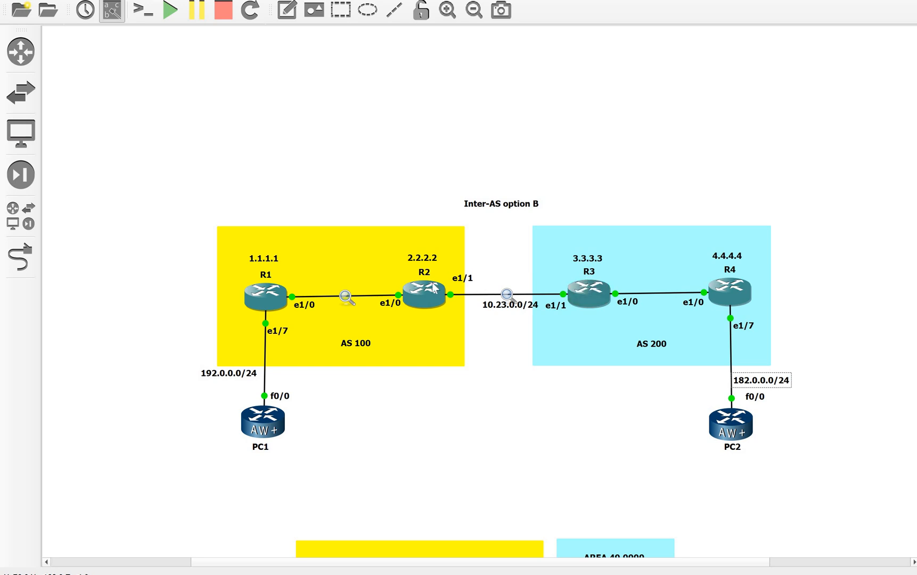
Draw curved arrows above the routers: R4 to R3, R3 to R2, R2 to R1
left_click(422, 294)
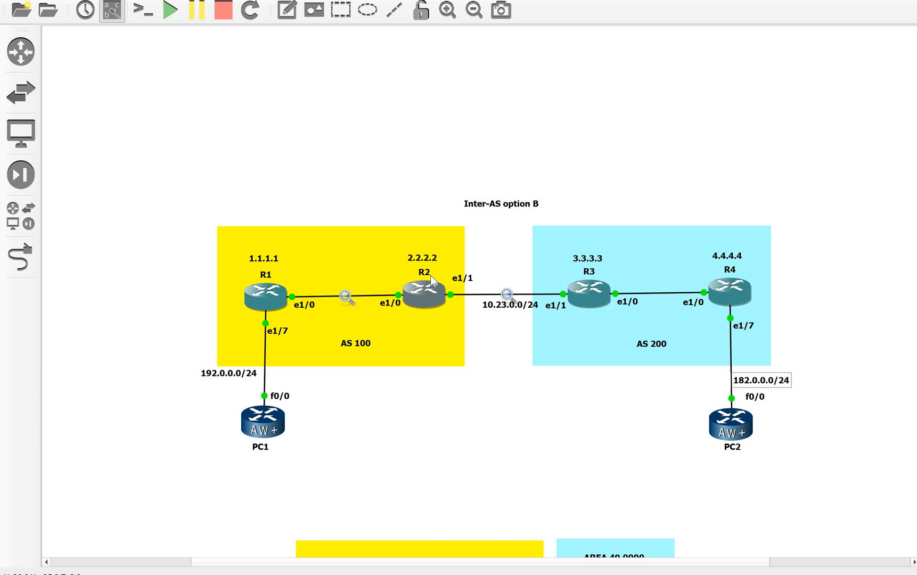
mouse_move(427, 295)
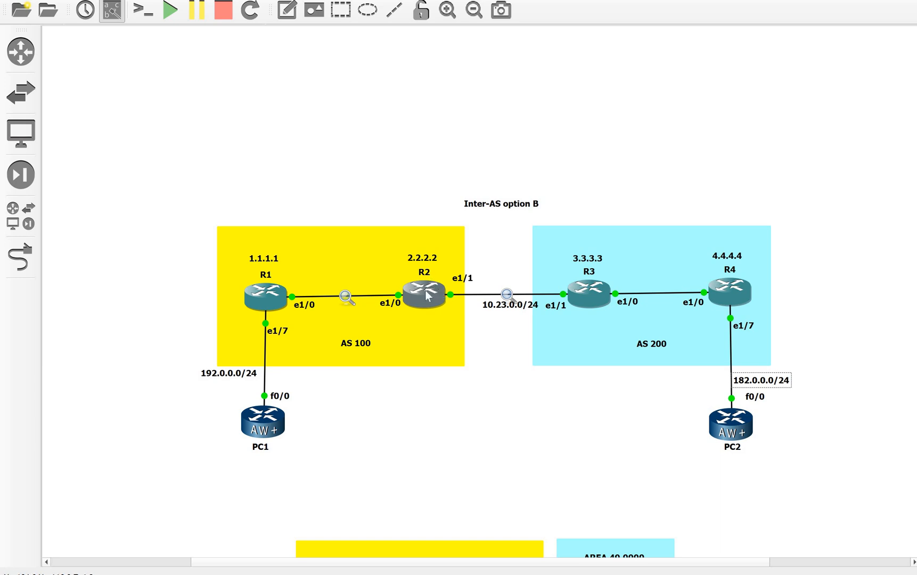
mouse_move(731, 295)
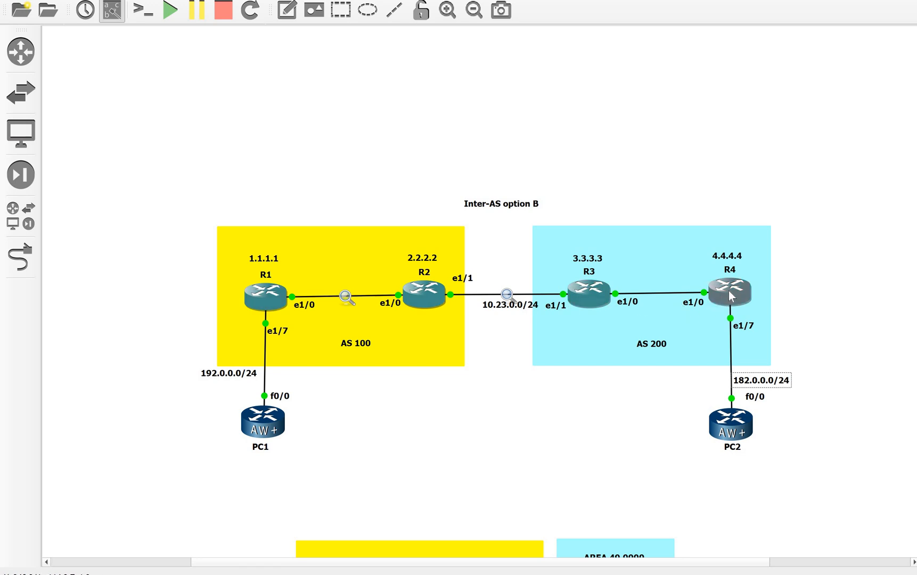
mouse_move(730, 291)
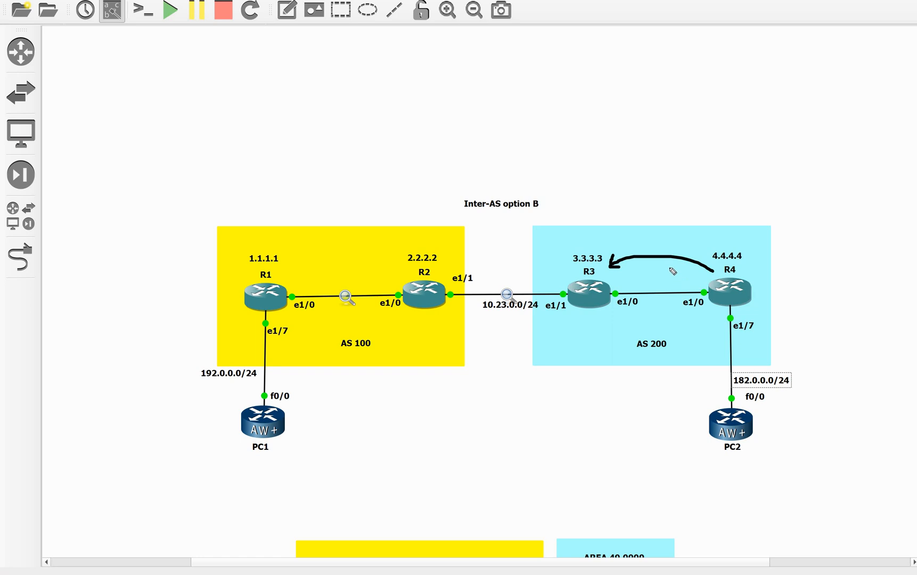
mouse_move(603, 279)
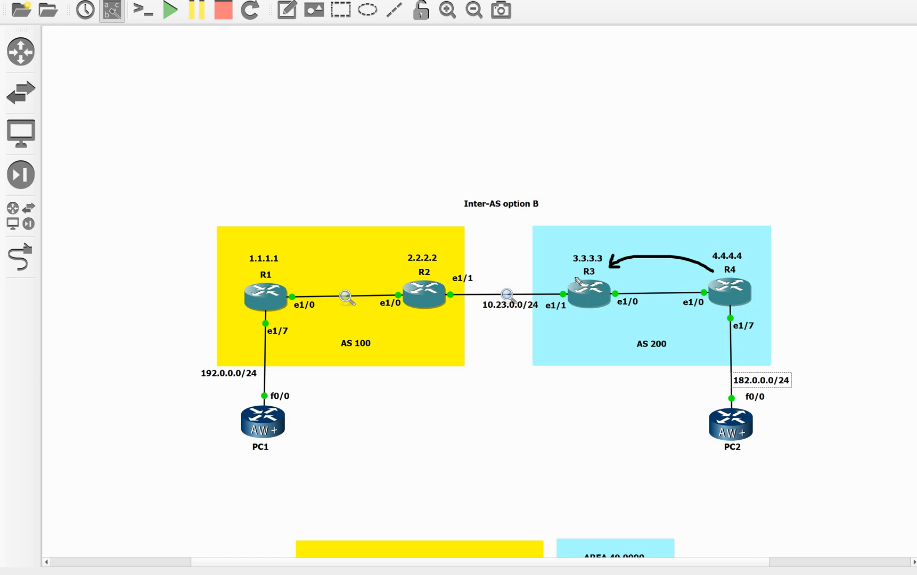
left_click_drag(576, 277, 462, 262)
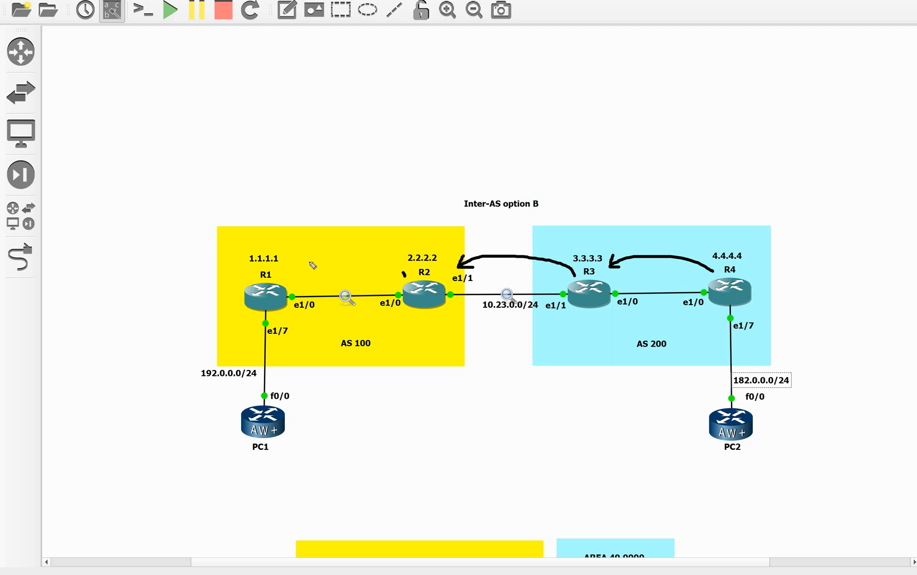
left_click_drag(404, 275, 298, 280)
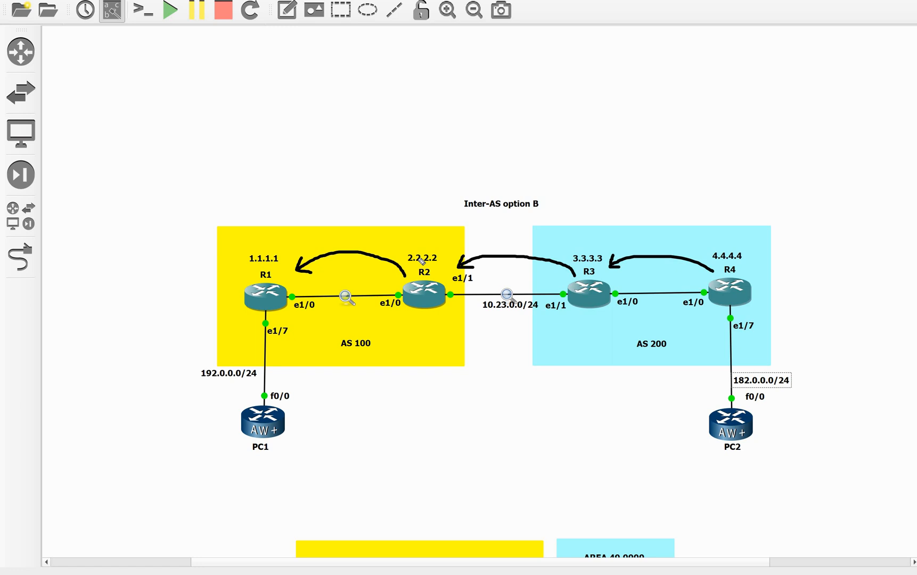
mouse_move(660, 255)
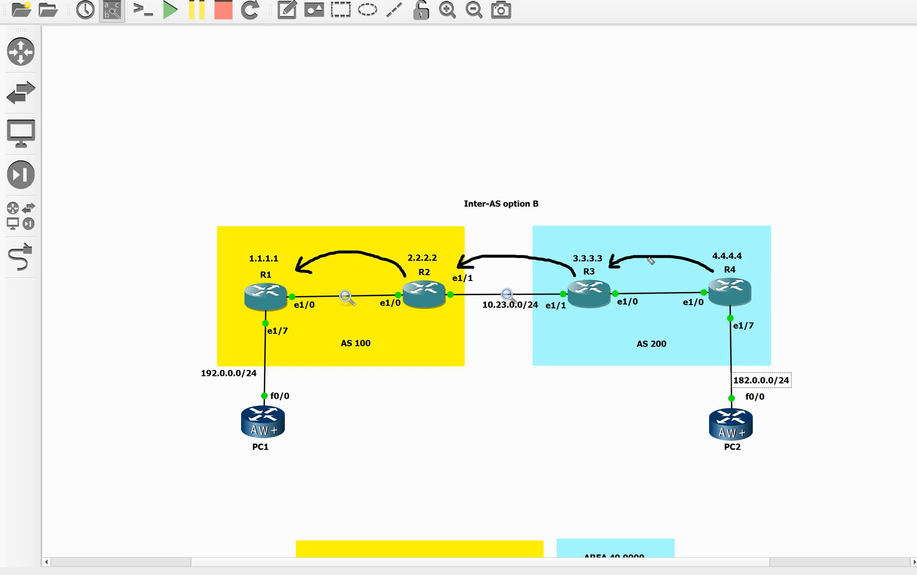
mouse_move(638, 269)
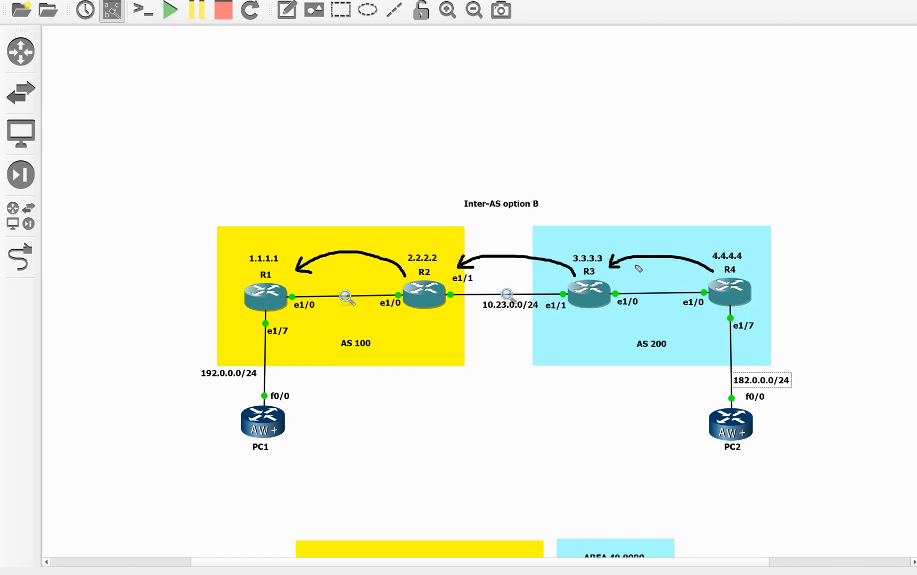
mouse_move(594, 278)
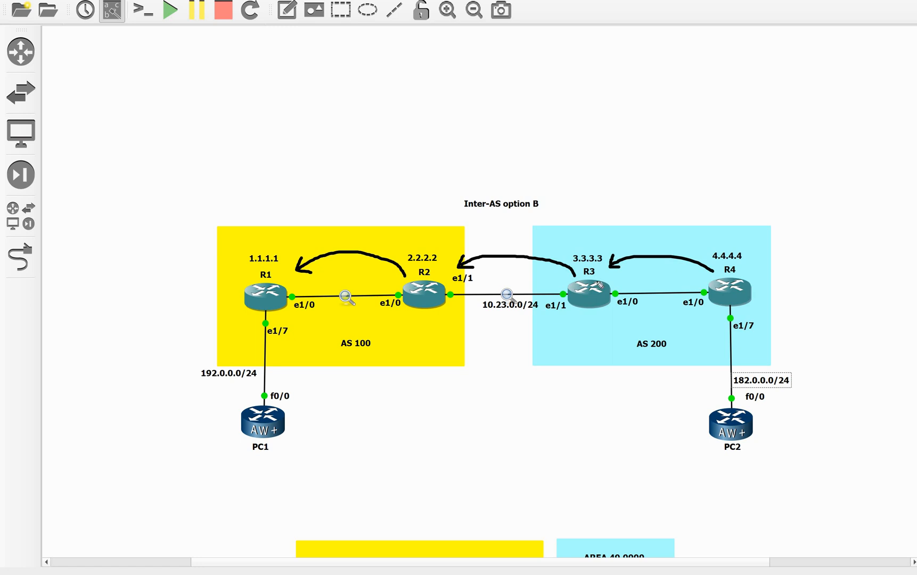
mouse_move(736, 308)
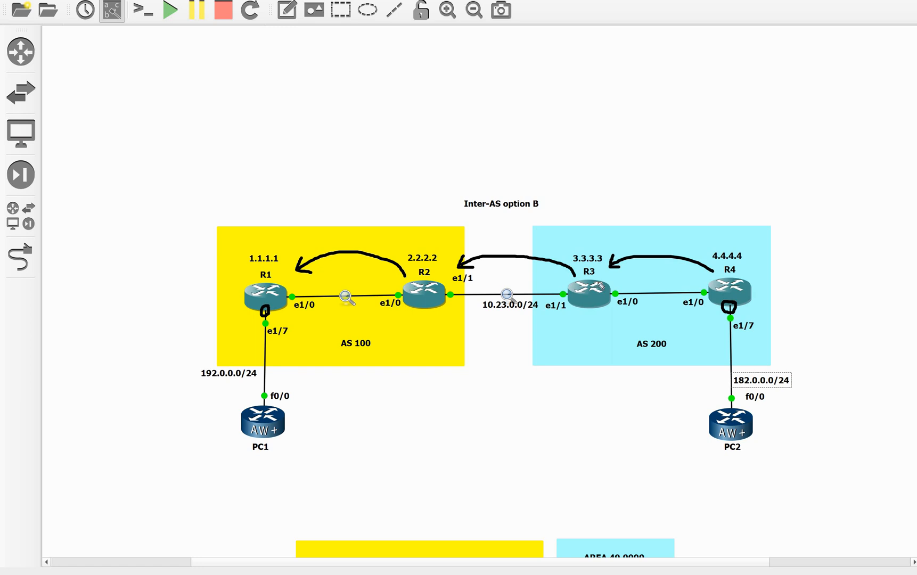
mouse_move(595, 284)
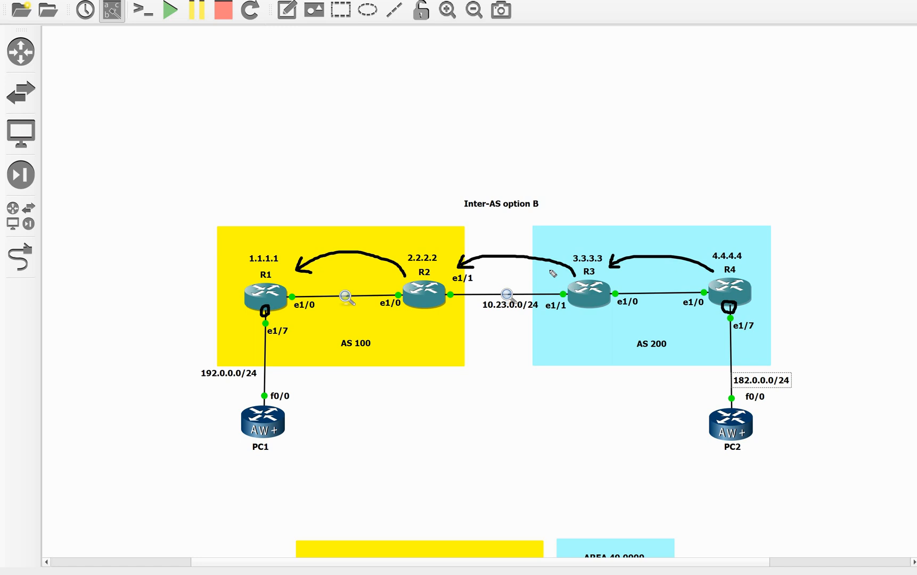
mouse_move(432, 320)
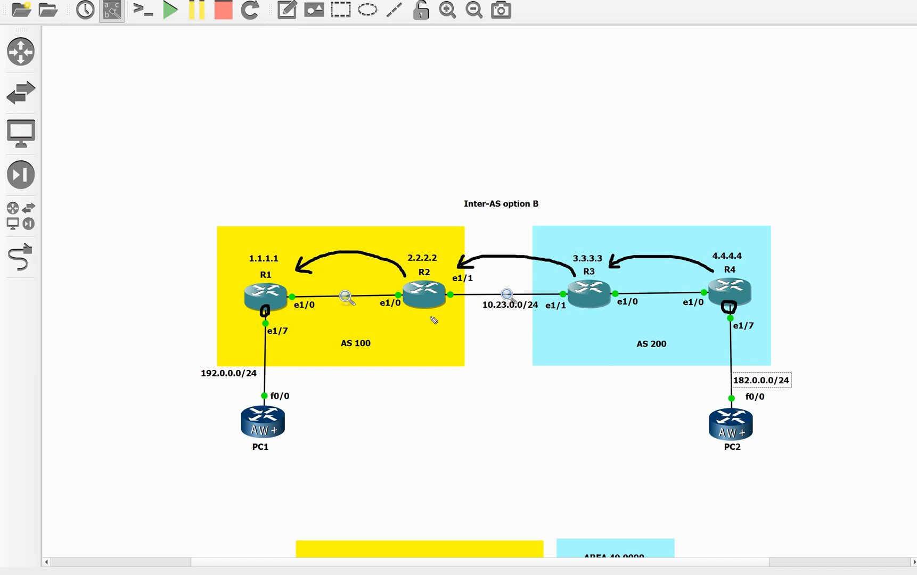
mouse_move(436, 307)
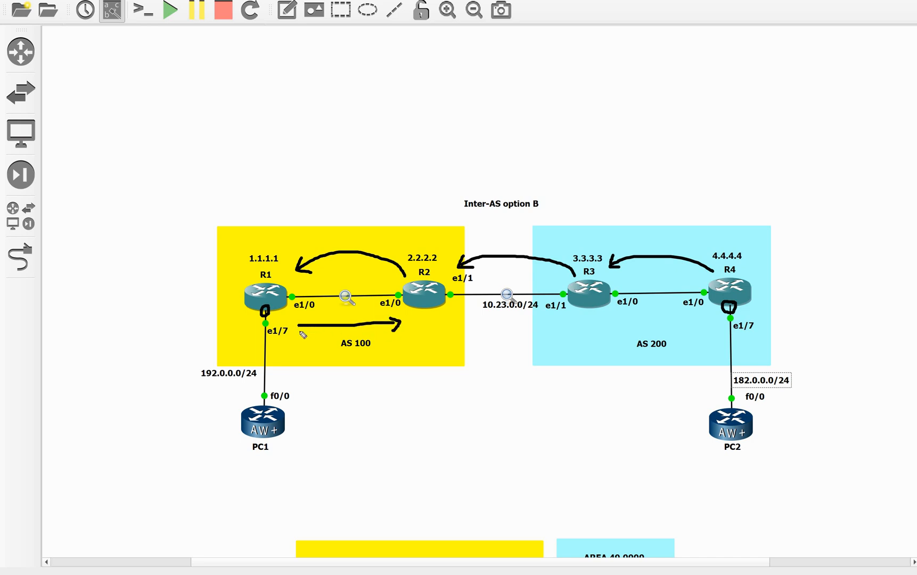
left_click_drag(615, 327, 700, 326)
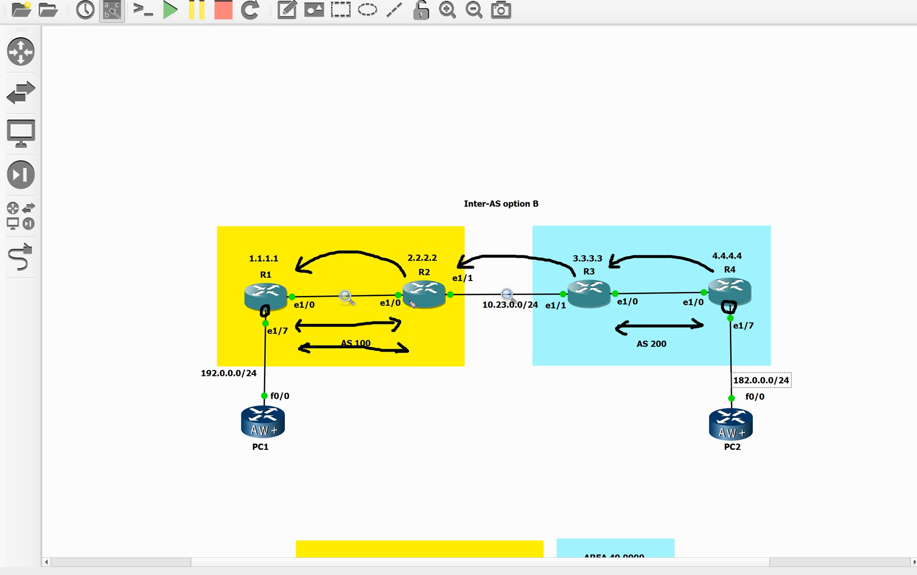
mouse_move(386, 295)
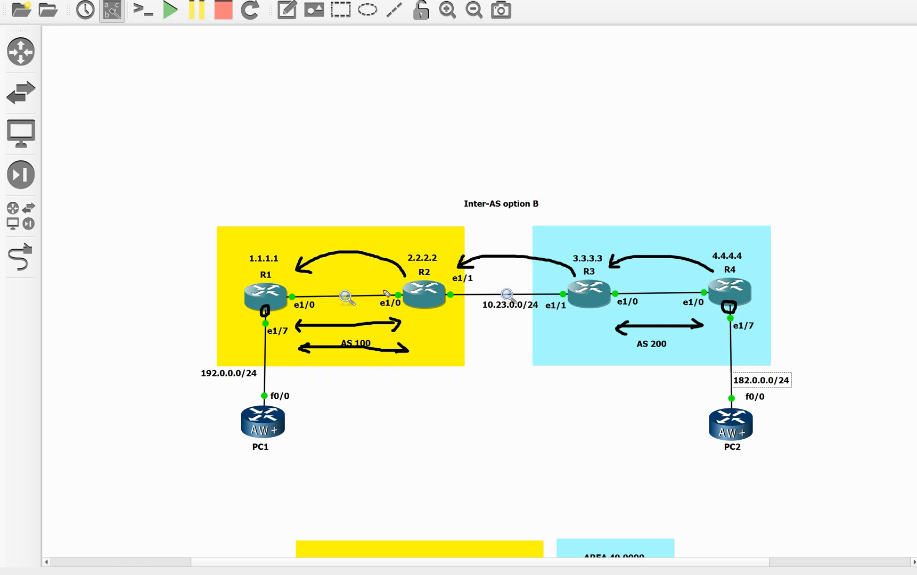
mouse_move(478, 286)
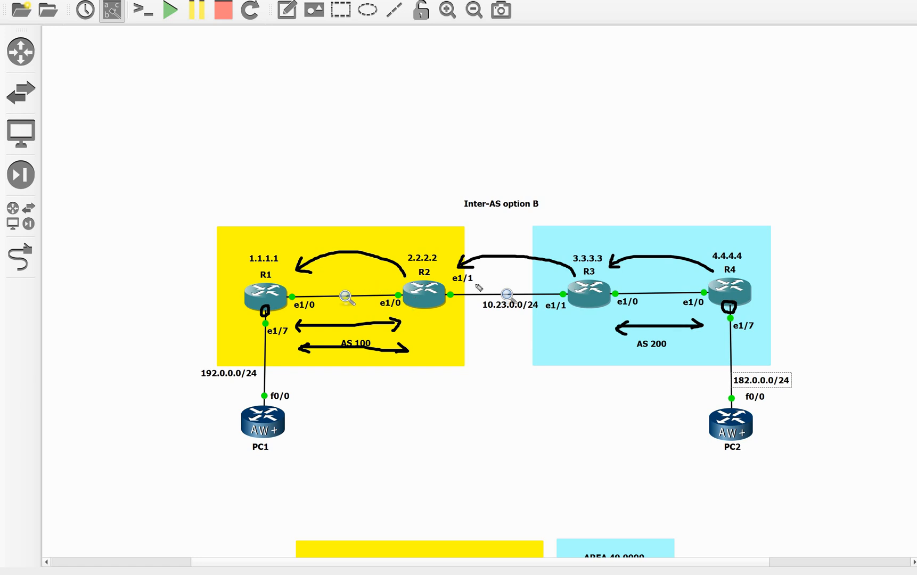
mouse_move(651, 361)
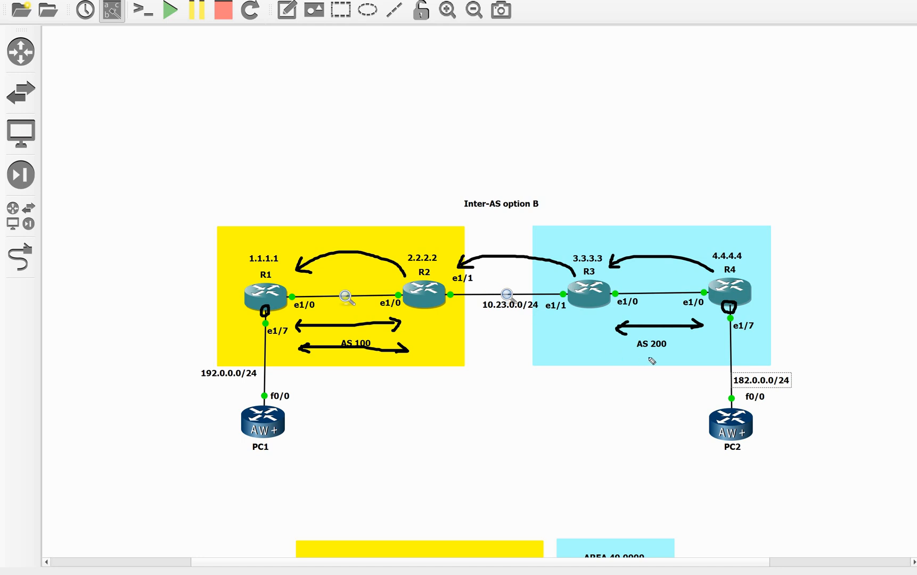
mouse_move(614, 358)
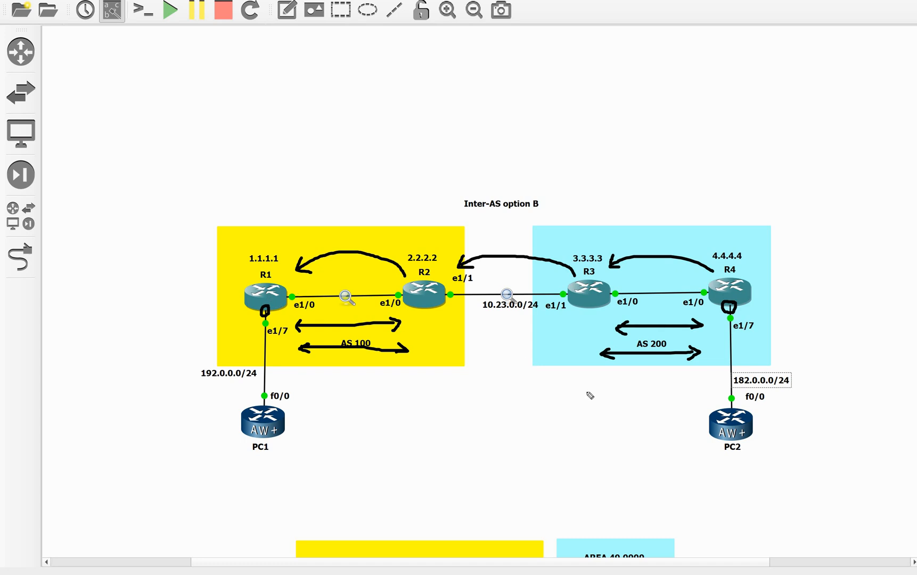
mouse_move(870, 420)
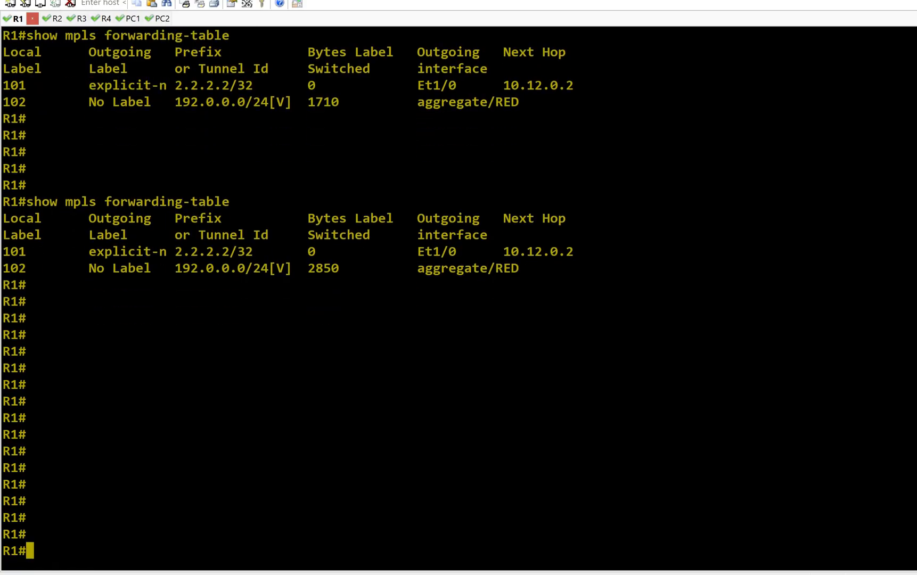
Check R1's OSPF neighbors and mark 2.2.2.2 in its label table, then go to R2
type("show ip ospf neighbor")
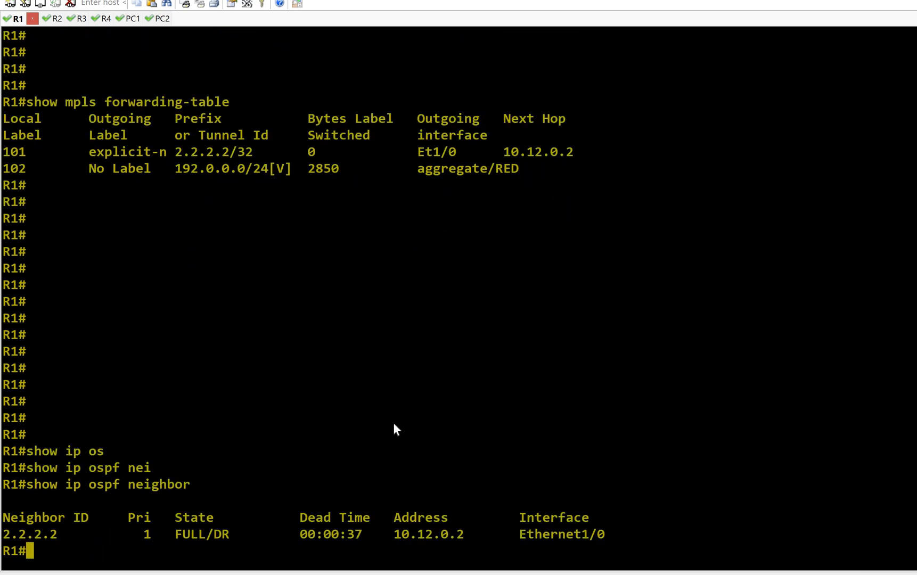
type("show mpls forwarding-table")
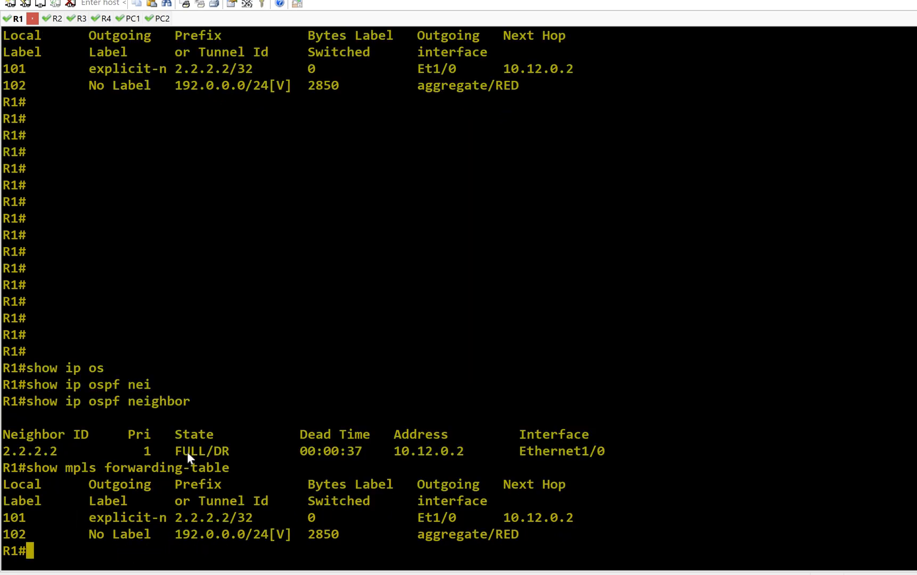
double_click(187, 517)
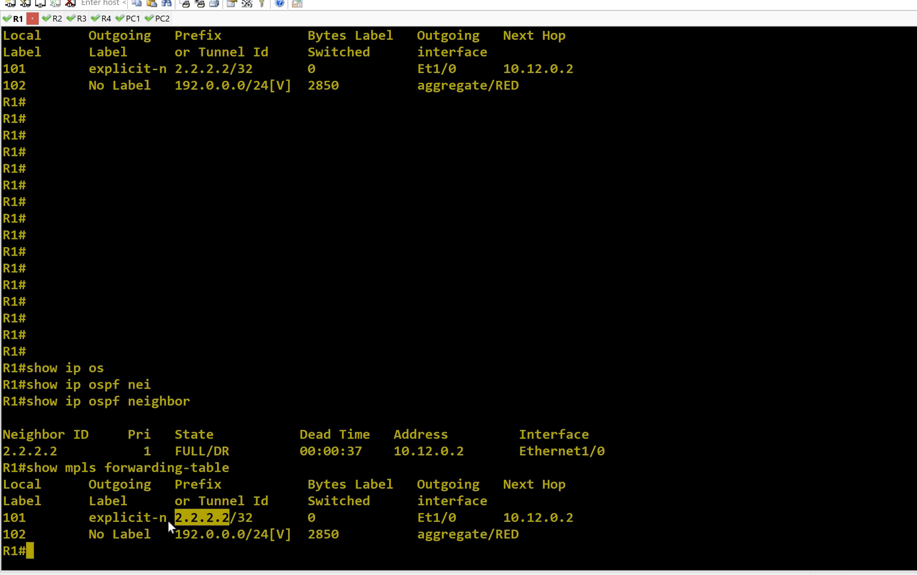
mouse_move(145, 528)
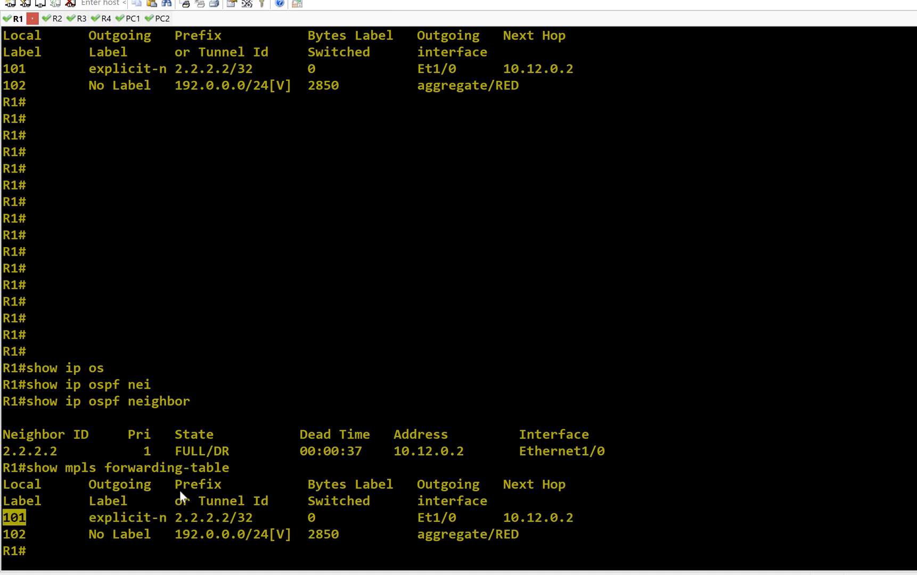
mouse_move(336, 392)
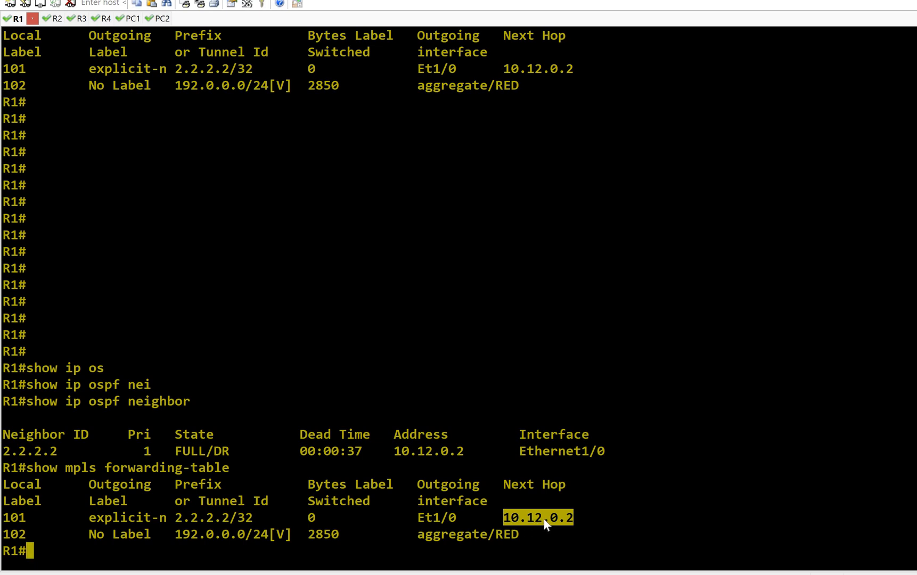
mouse_move(576, 527)
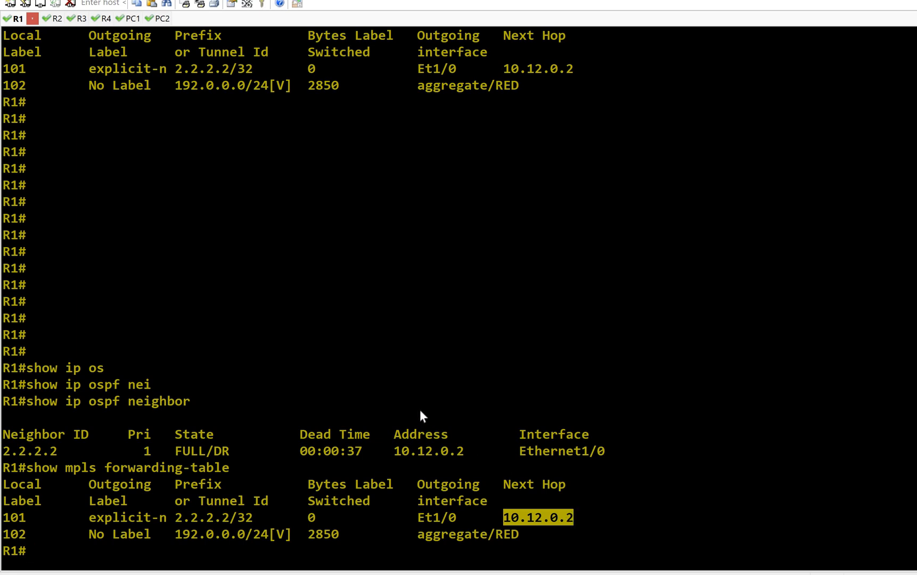
left_click(53, 18)
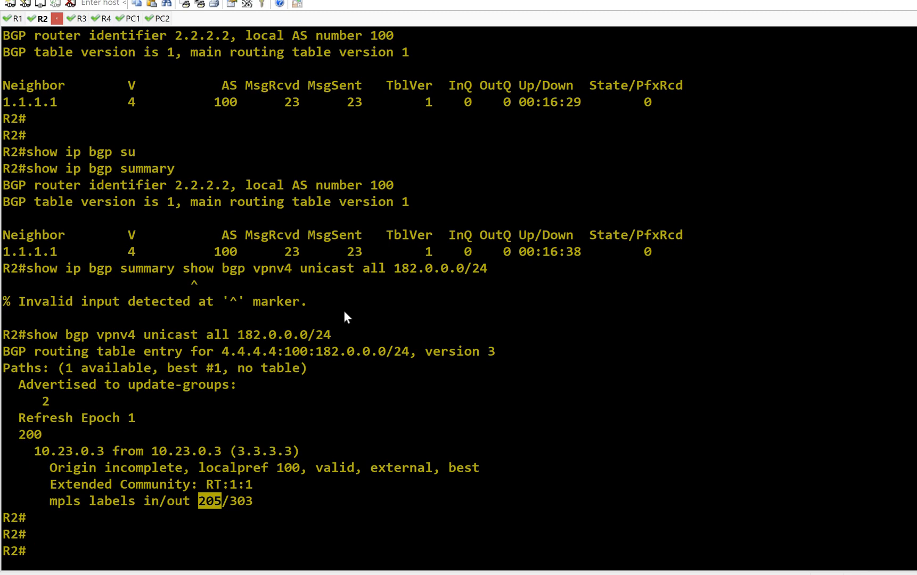
List R2's LDP neighbors and mark peer 1.1.1.1 on Ethernet1/0
type("show mpls forwarding-table")
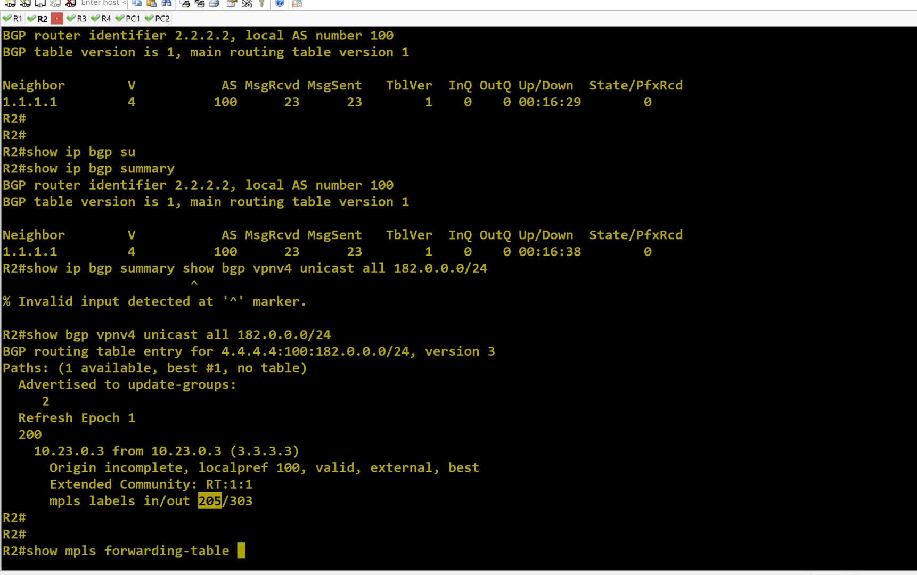
type("show mpls ldp neighbor")
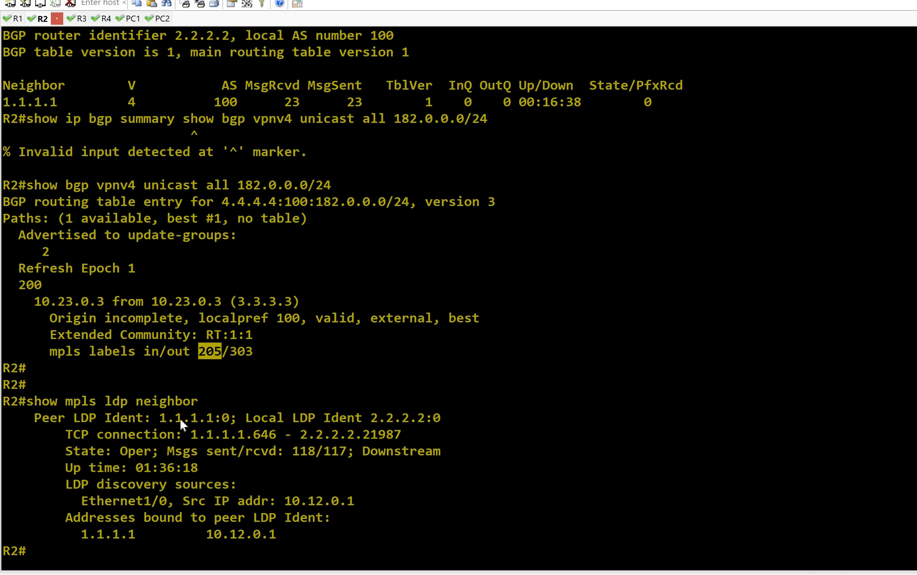
double_click(186, 417)
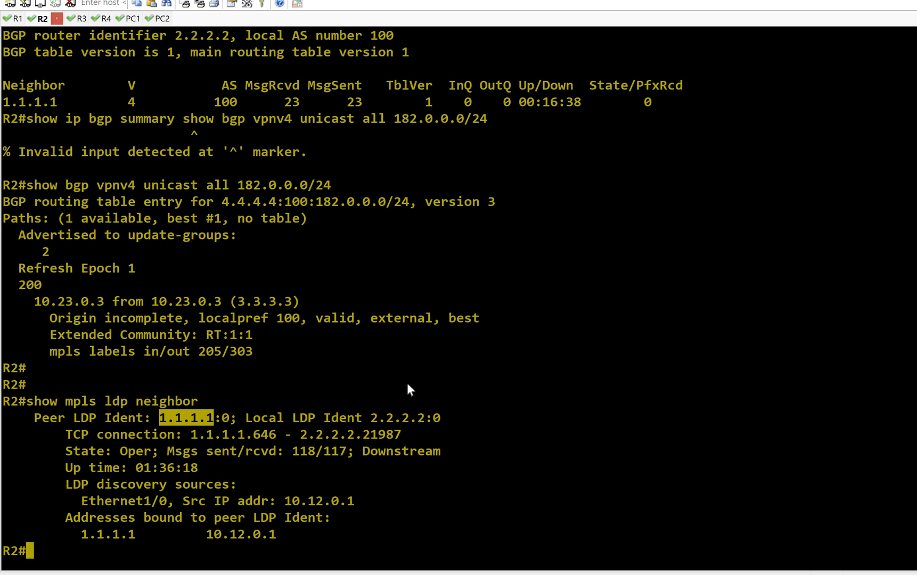
mouse_move(406, 351)
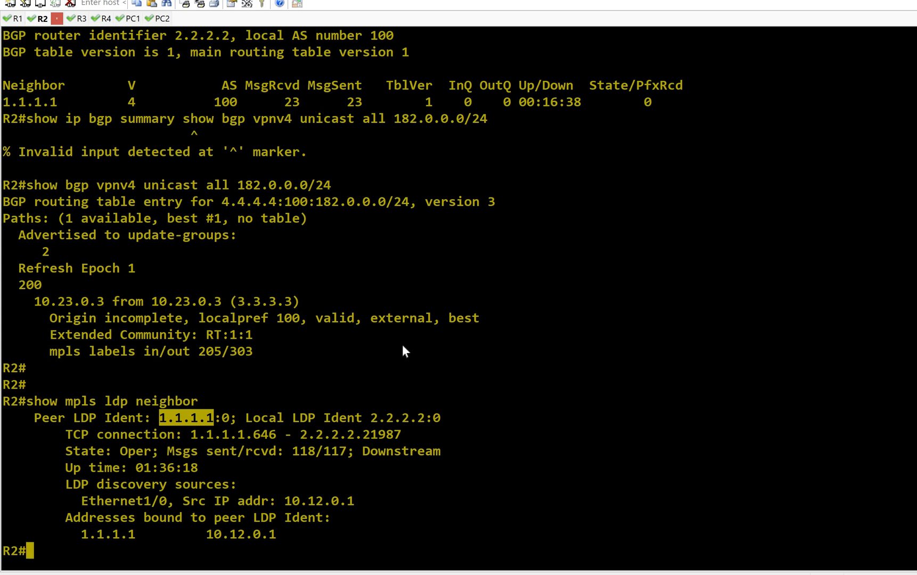
mouse_move(333, 352)
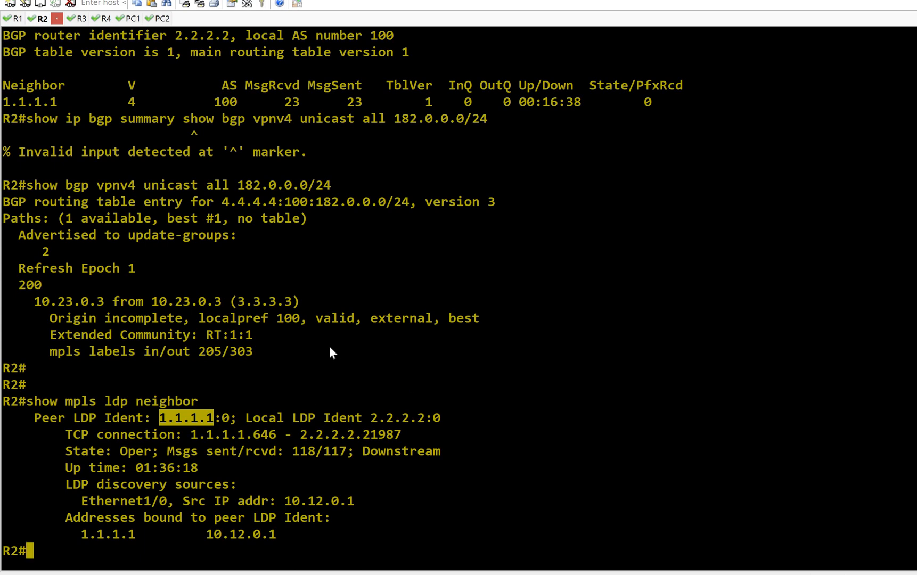
type("show")
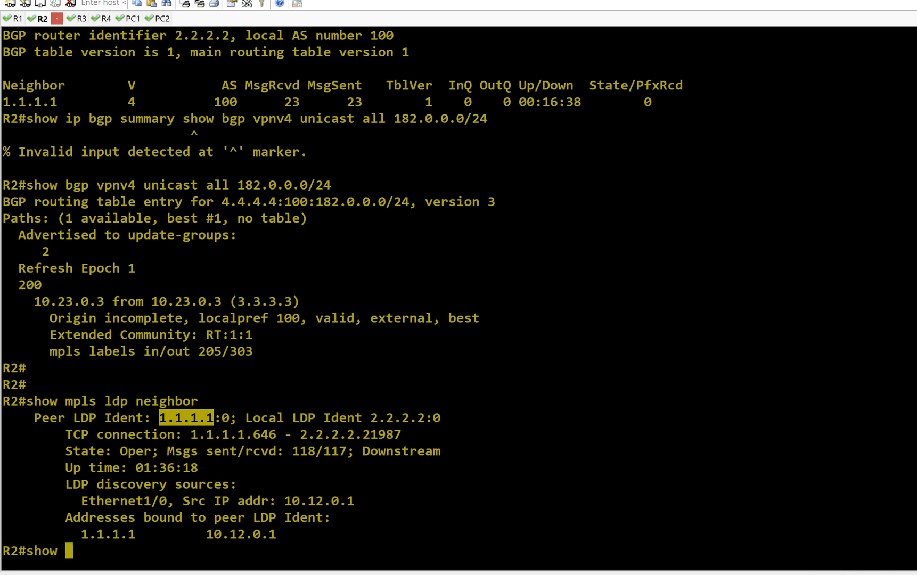
type("tu")
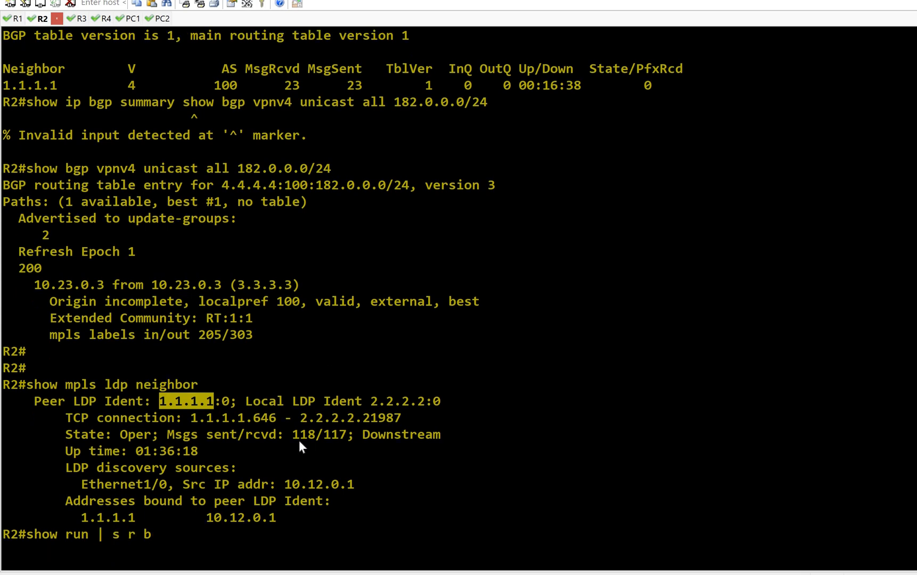
Show R2's BGP config and mark VPNv4 peers 1.1.1.1, 10.23.0.3 and next-hop-self
key("Return")
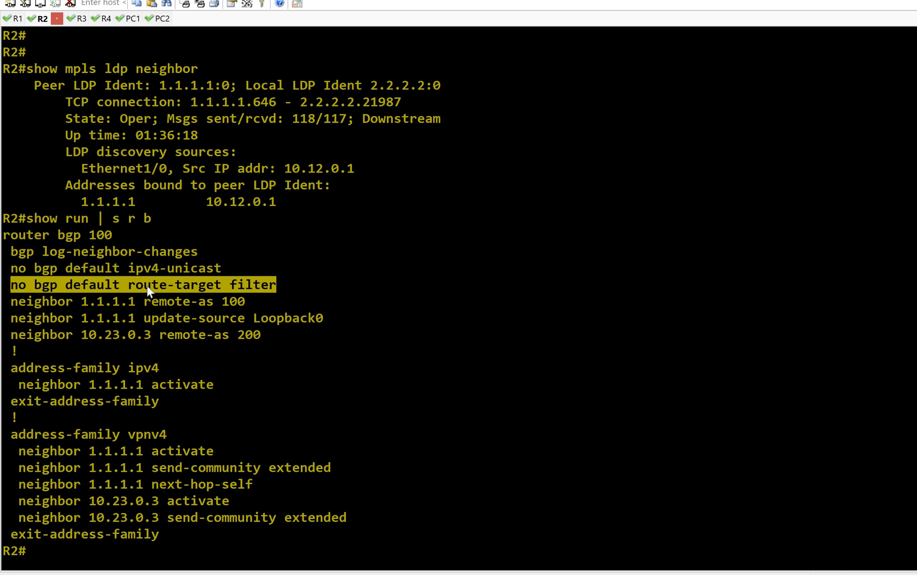
mouse_move(227, 297)
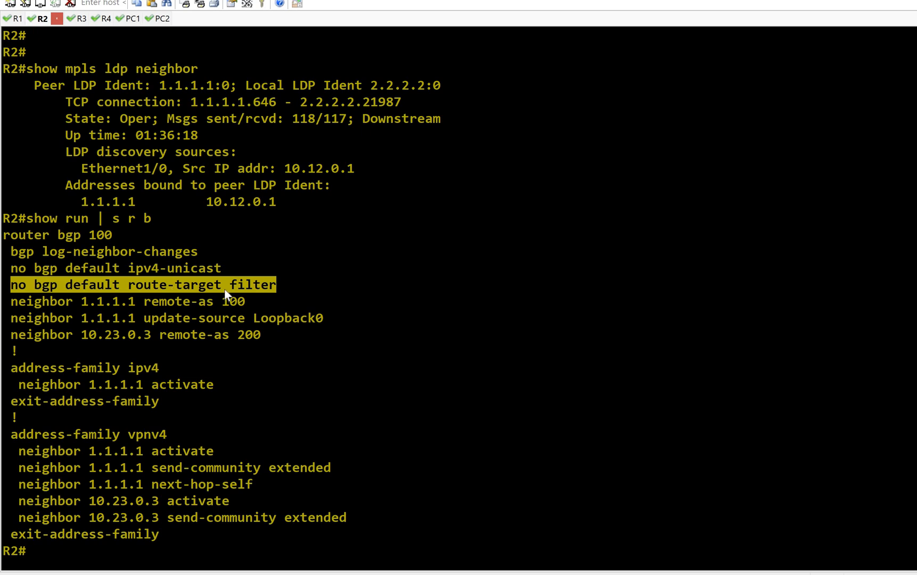
mouse_move(90, 445)
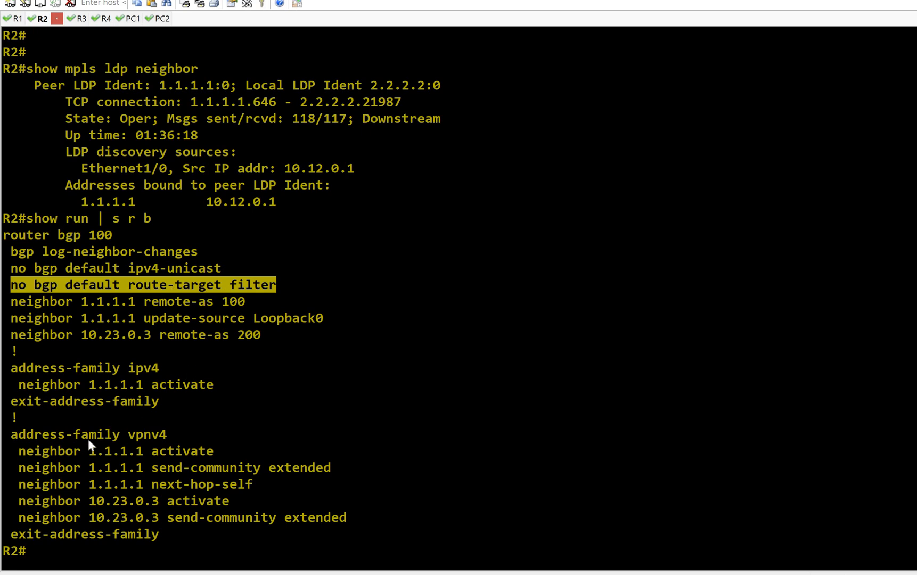
double_click(147, 433)
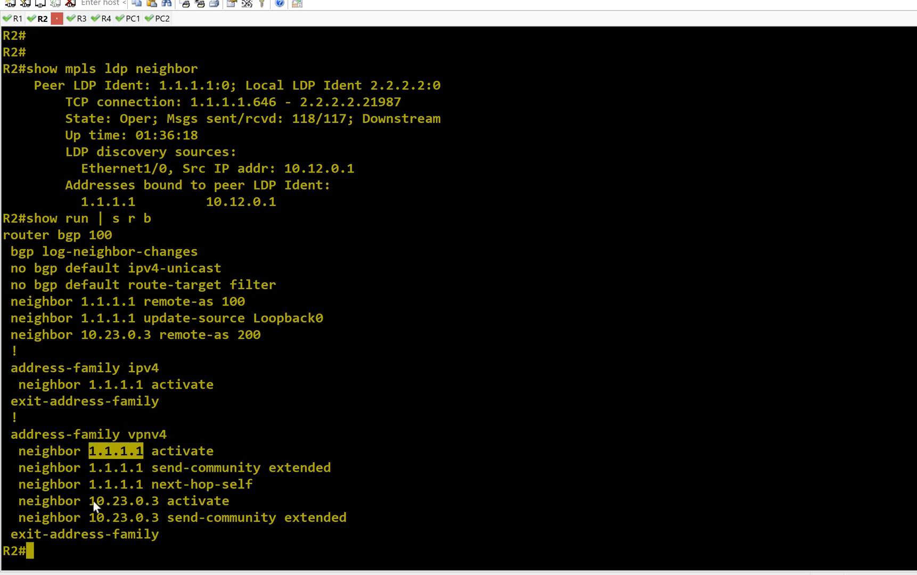
double_click(124, 500)
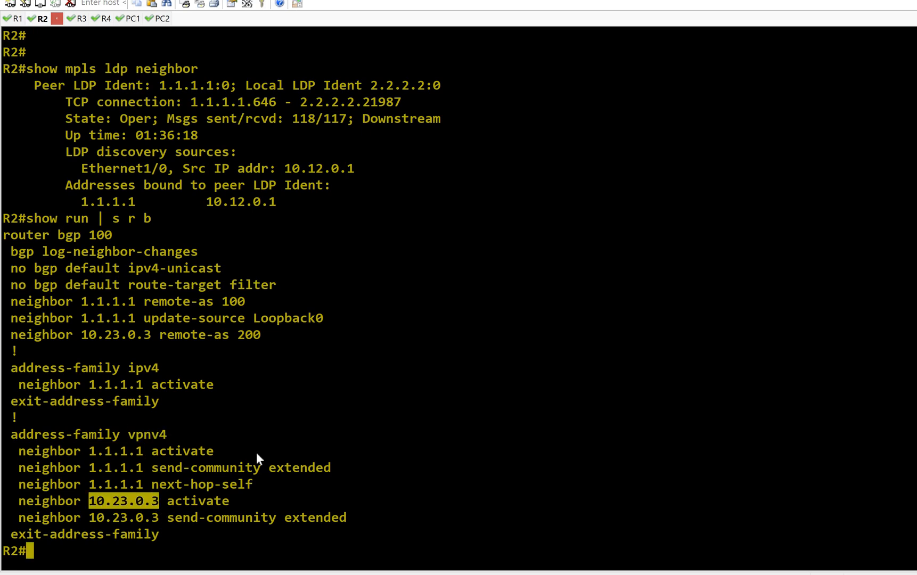
mouse_move(275, 416)
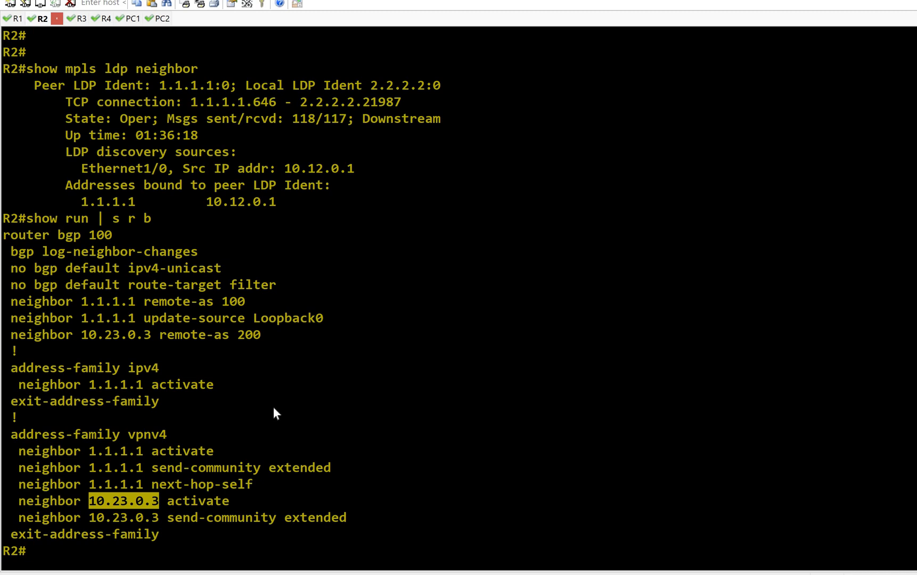
mouse_move(111, 345)
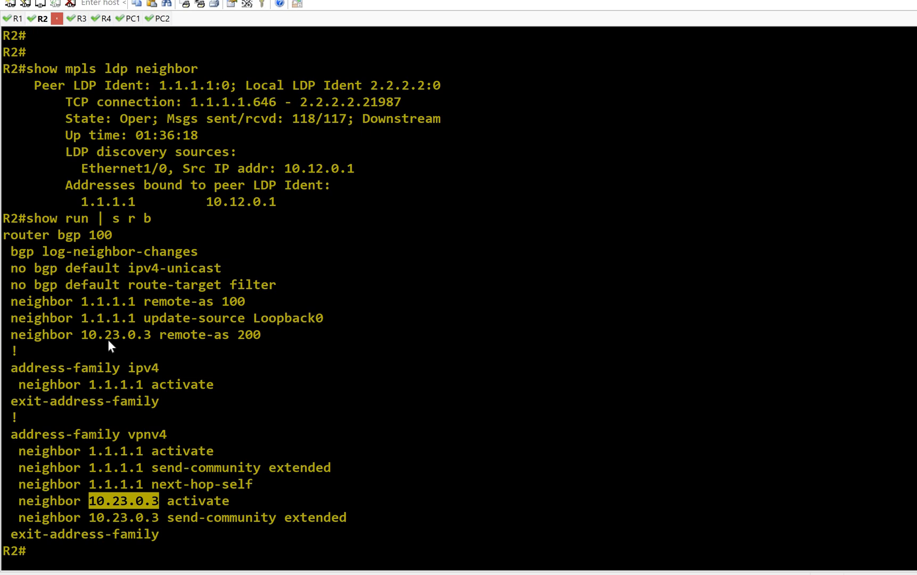
double_click(115, 335)
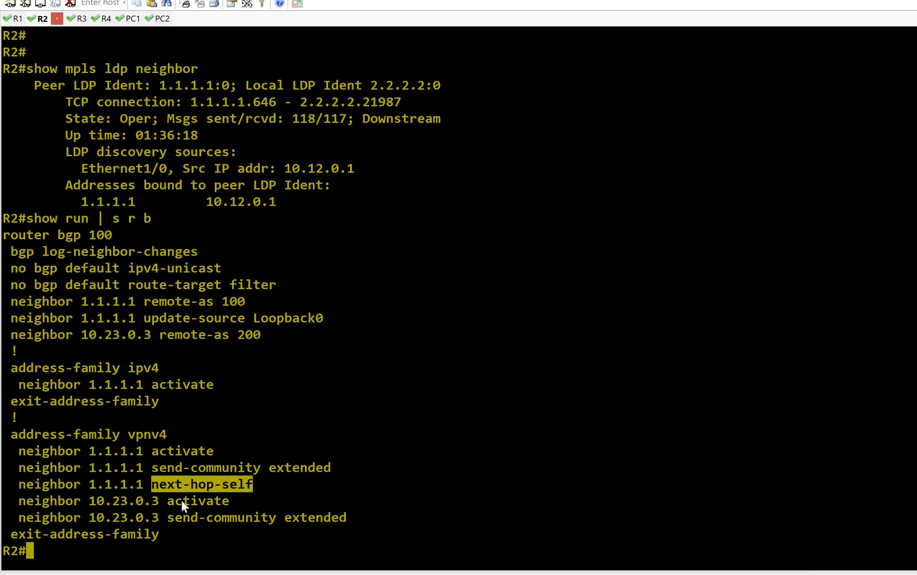
mouse_move(92, 488)
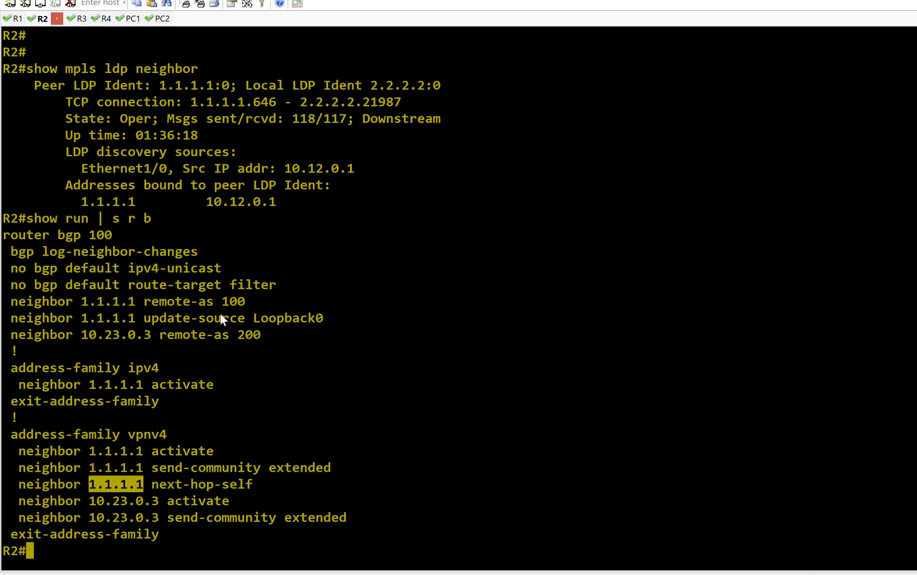
mouse_move(221, 312)
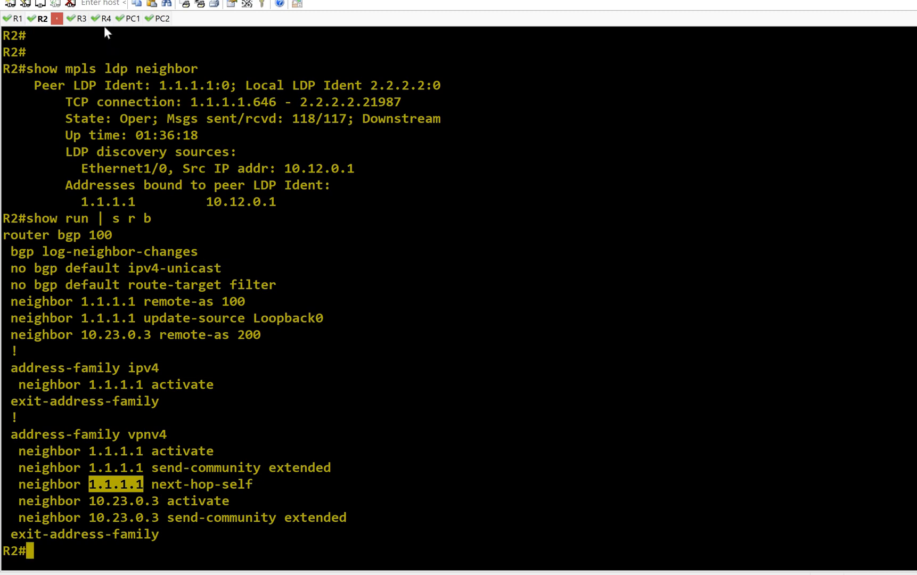
mouse_move(749, 475)
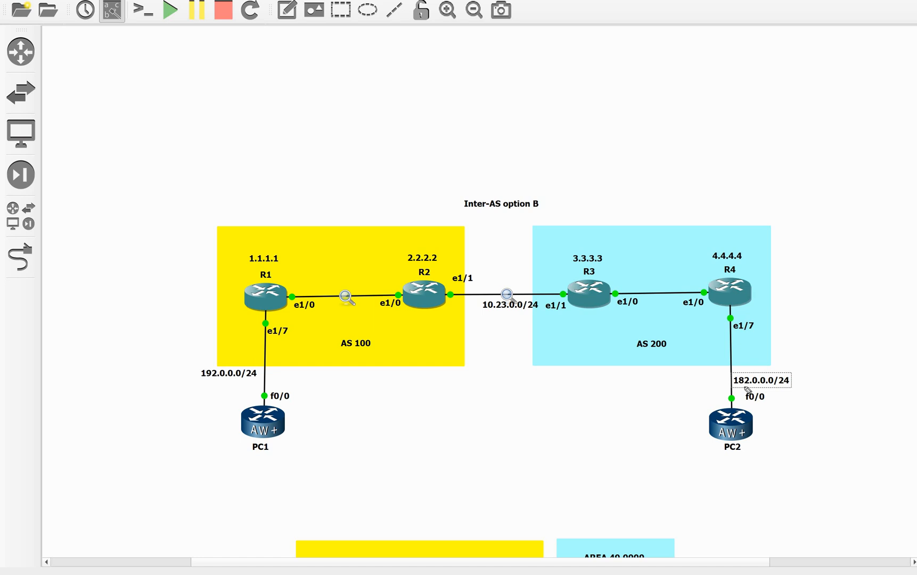
mouse_move(755, 360)
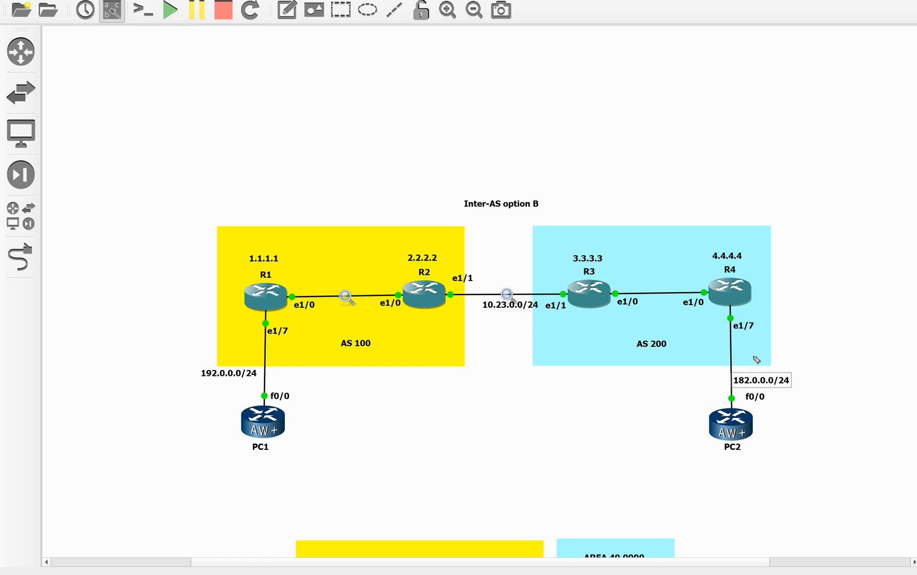
mouse_move(722, 285)
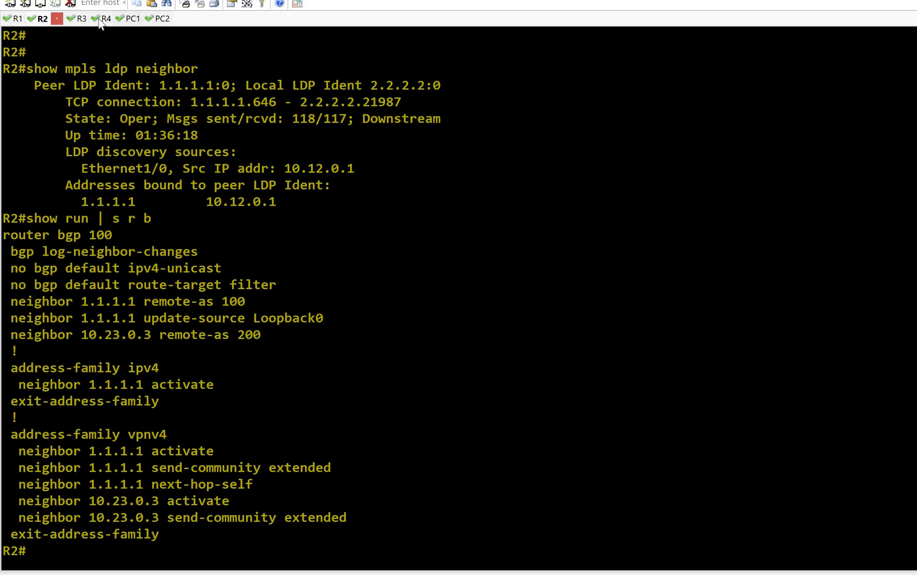
Switch to R4's console and mark its 182.0.0.0/24 VPNv4 output with label 401
left_click(89, 18)
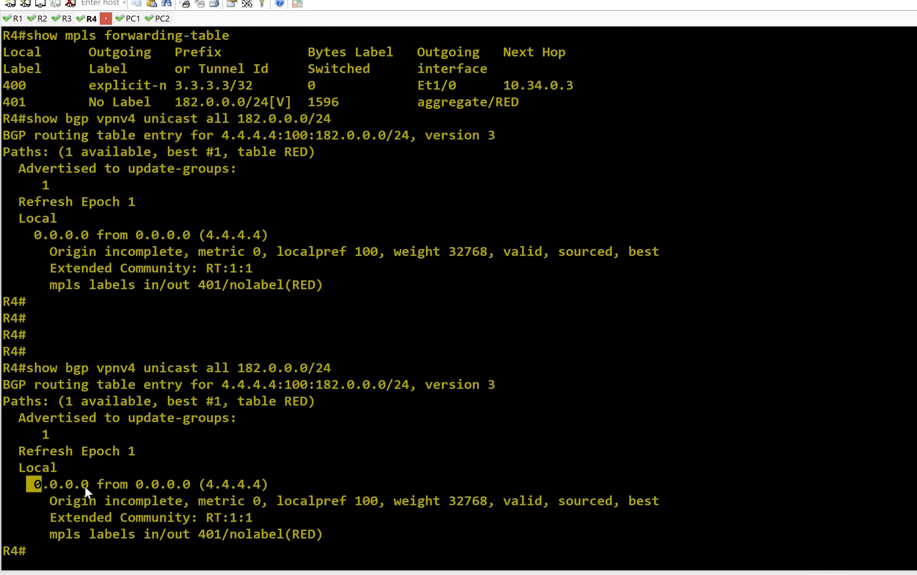
double_click(58, 483)
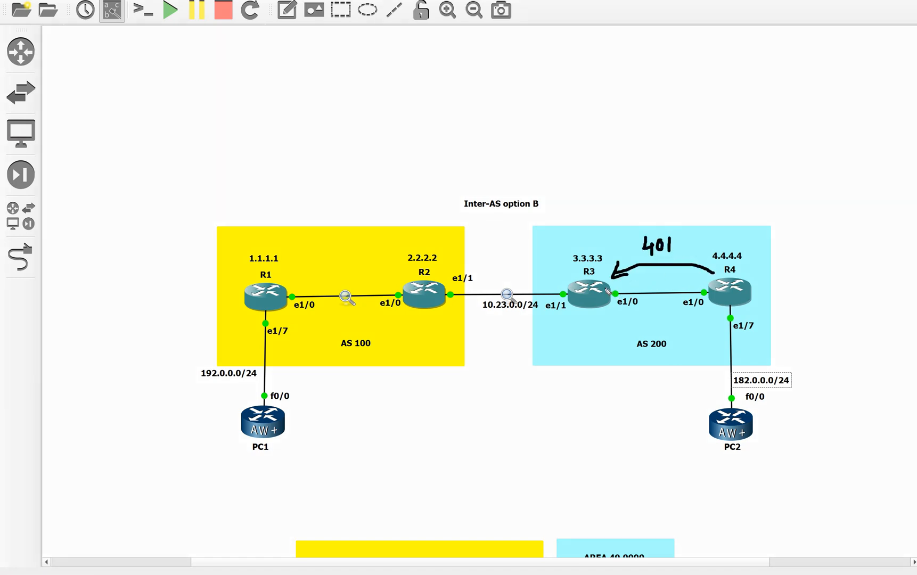
mouse_move(602, 363)
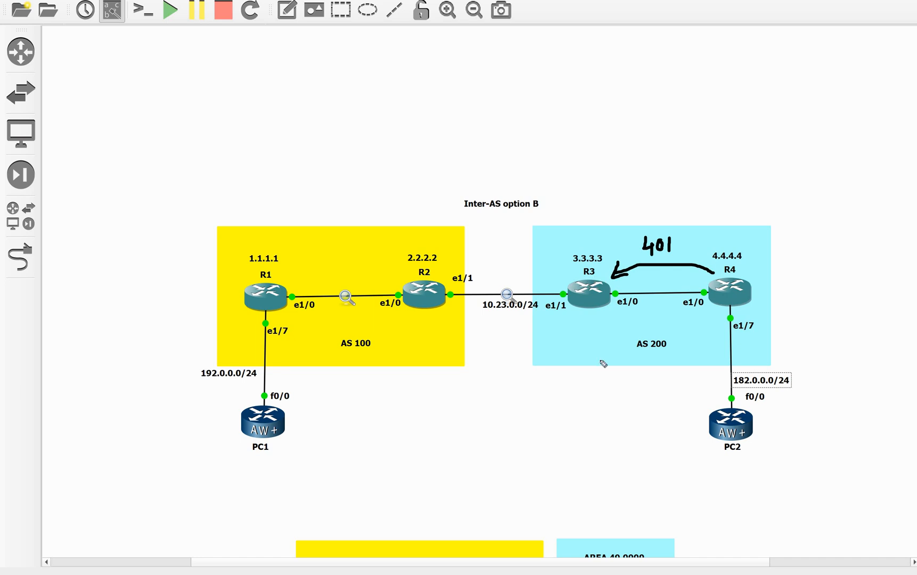
mouse_move(603, 363)
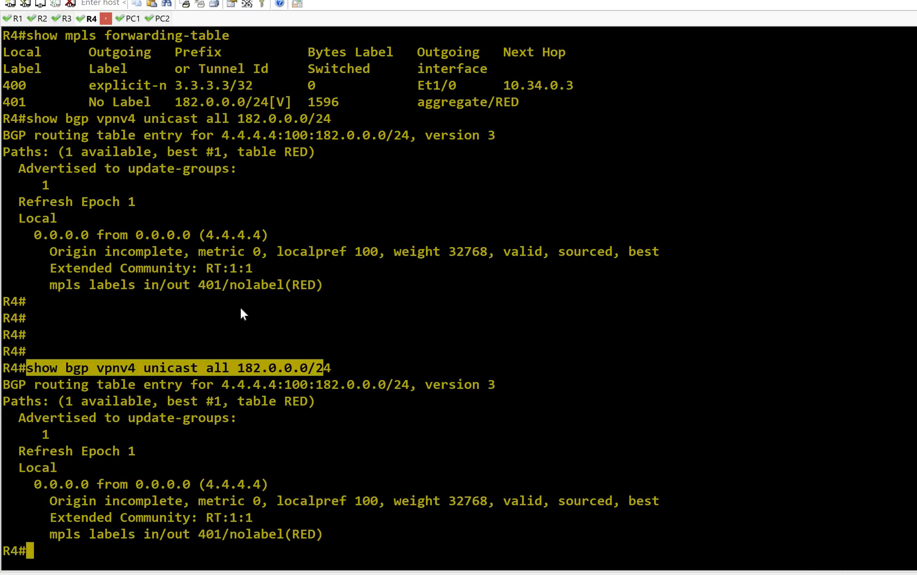
Switch to R3's console and mark next hop 4.4.4.4 for 182.0.0.0/24
left_click(66, 18)
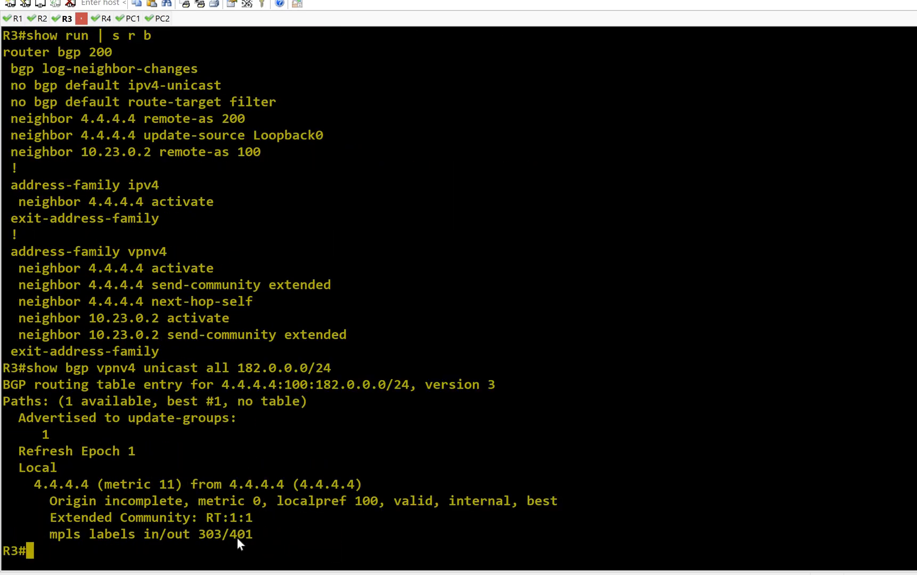
double_click(240, 533)
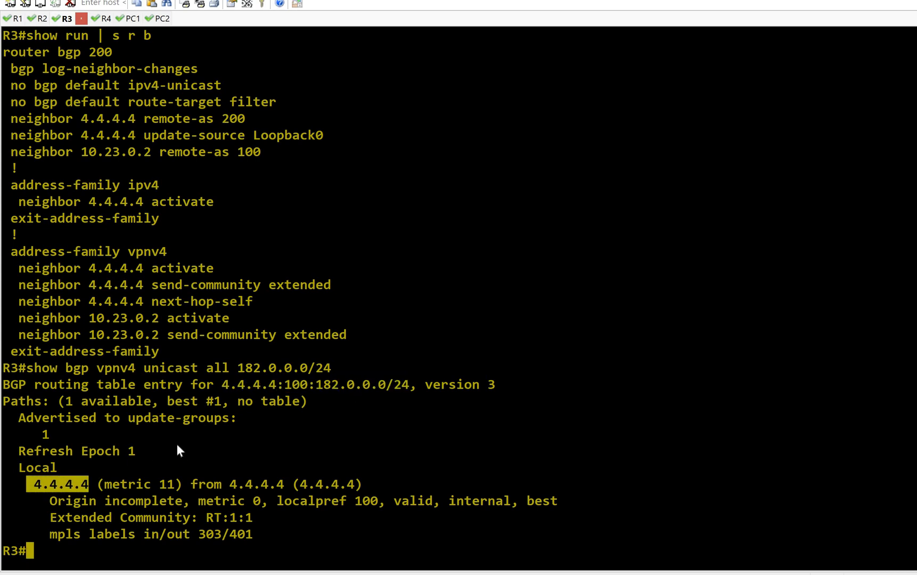
mouse_move(214, 408)
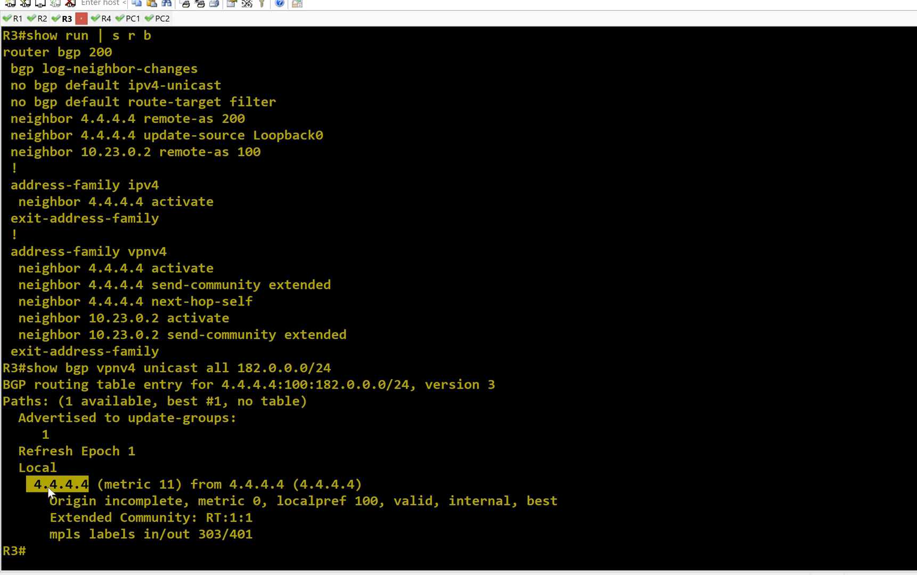
mouse_move(97, 488)
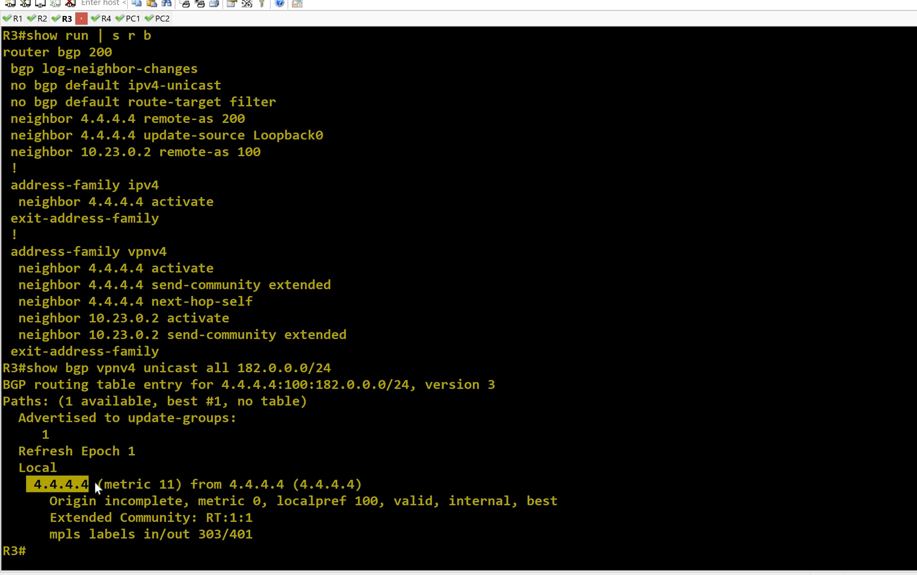
mouse_move(325, 429)
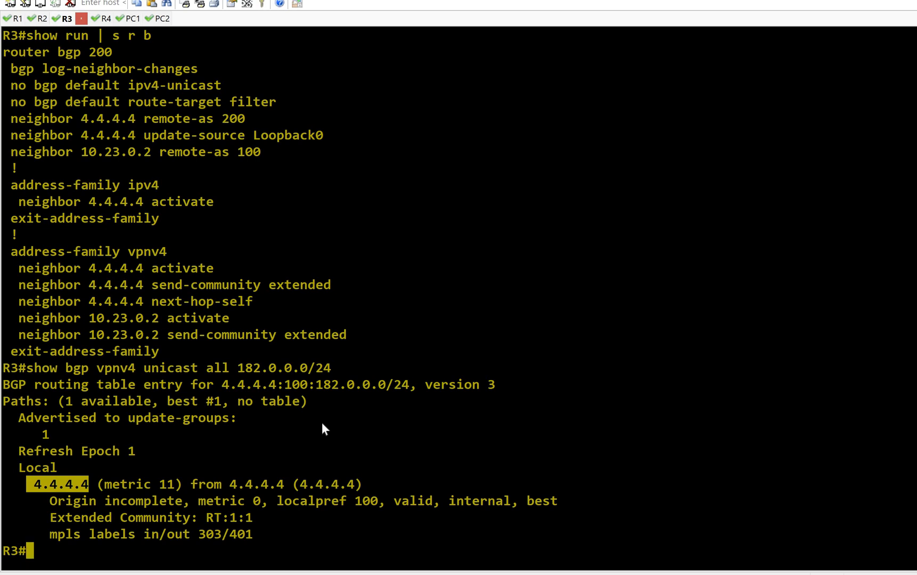
mouse_move(316, 425)
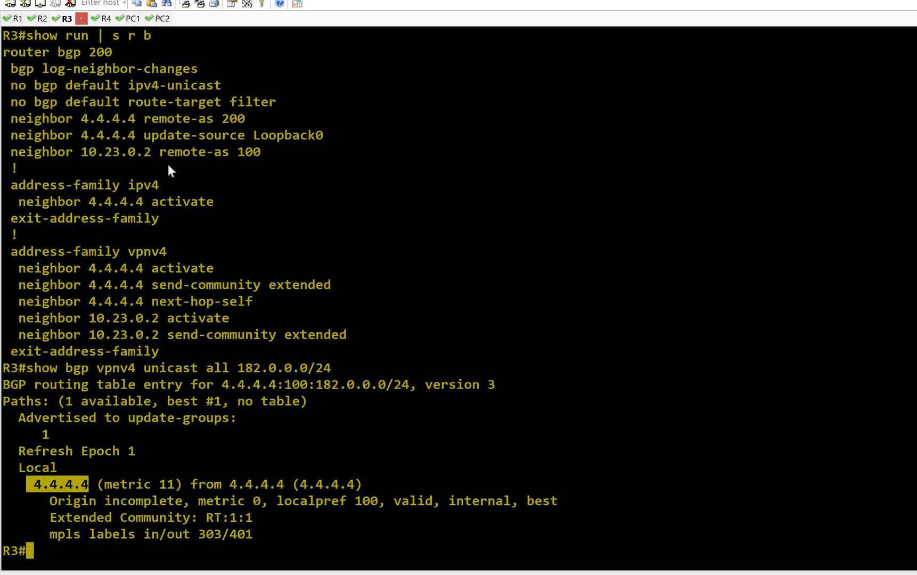
On R1, show VRF RED route 182.0.0.0/24 and mark outgoing VPN label 205
left_click(15, 18)
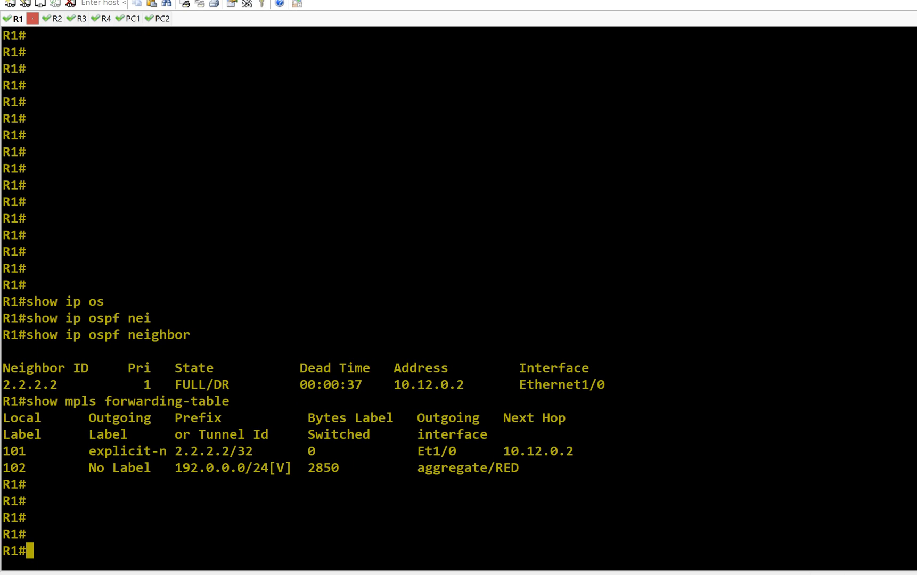
type("show bgp vpnv4 unicast vrf RED  182.0.0.0/24")
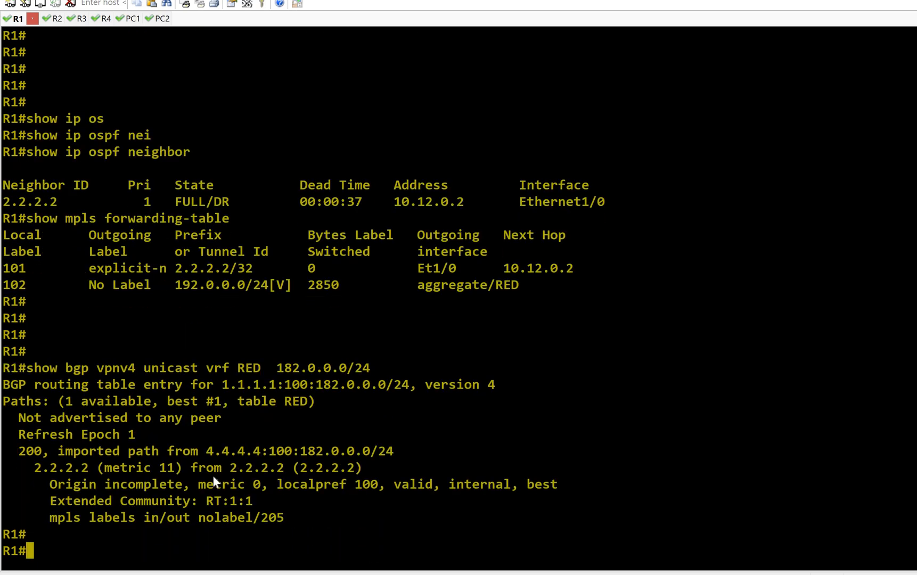
double_click(178, 517)
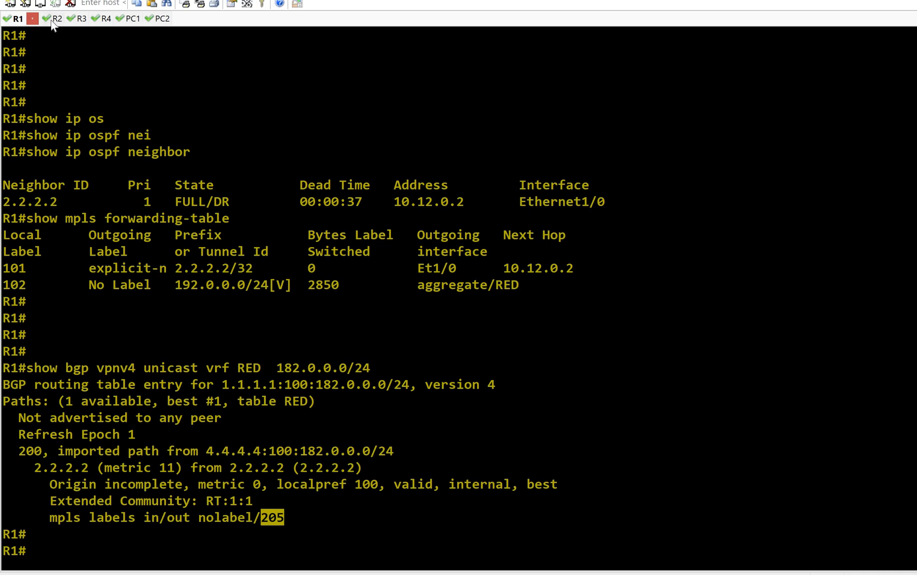
On R2, show the VPNv4 entry for 182.0.0.0/24 and mark labels 205/303
left_click(39, 18)
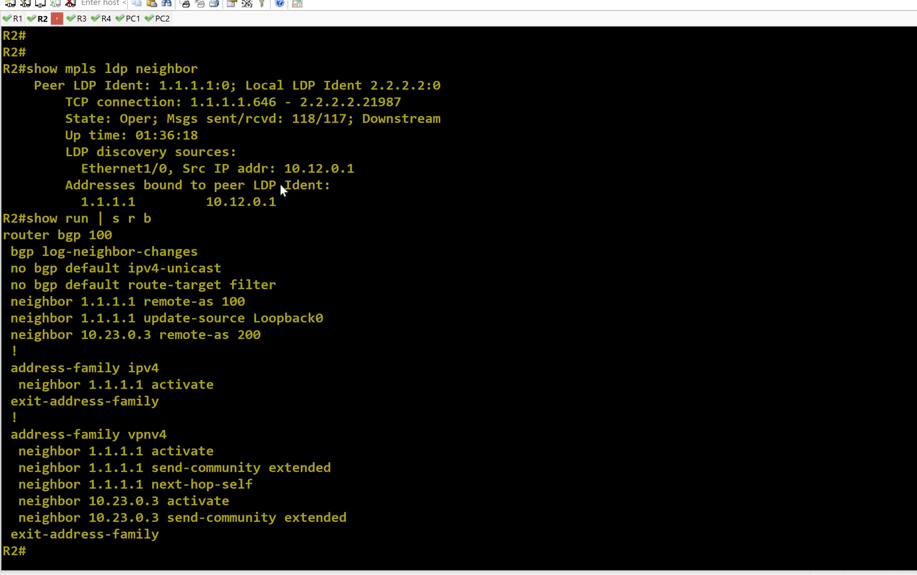
type("show bgp vpnv4 unicast all 182.0.0.0/24")
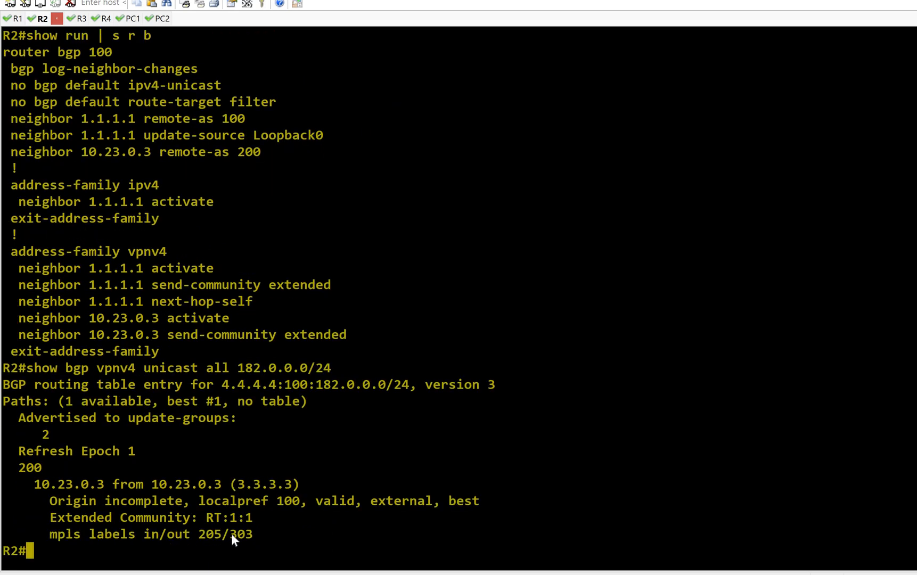
double_click(239, 534)
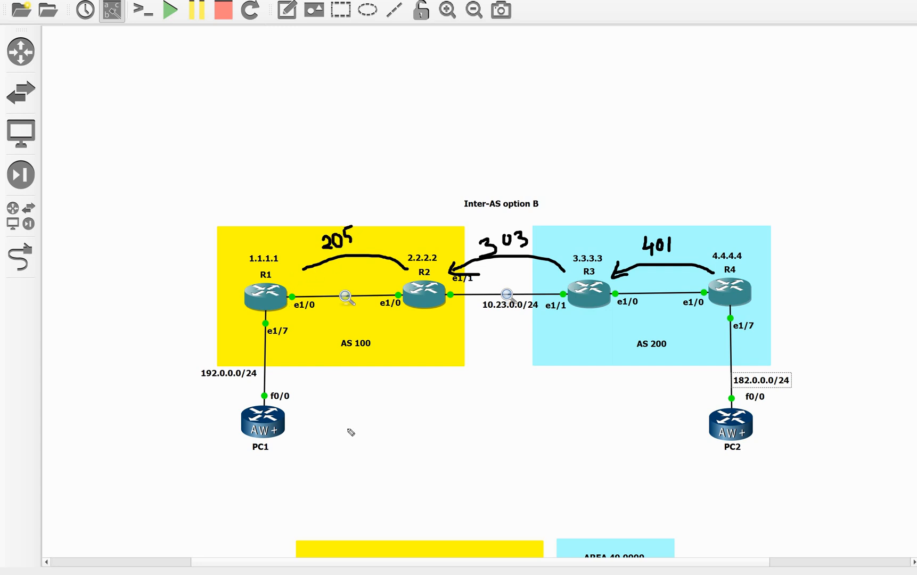
mouse_move(281, 308)
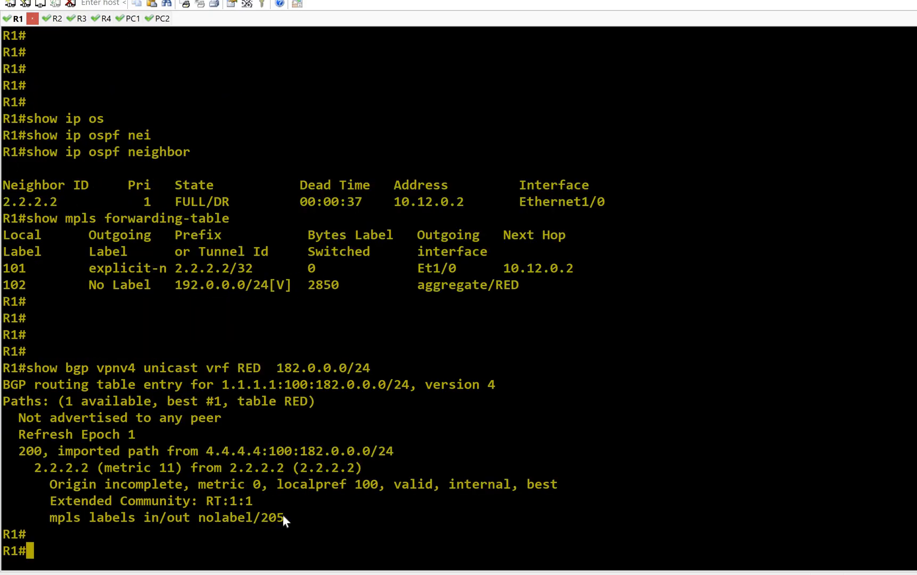
Mark R1's 4.4.4.4:100 import source and 2.2.2.2/32 label entry, then return to GNS3
double_click(271, 517)
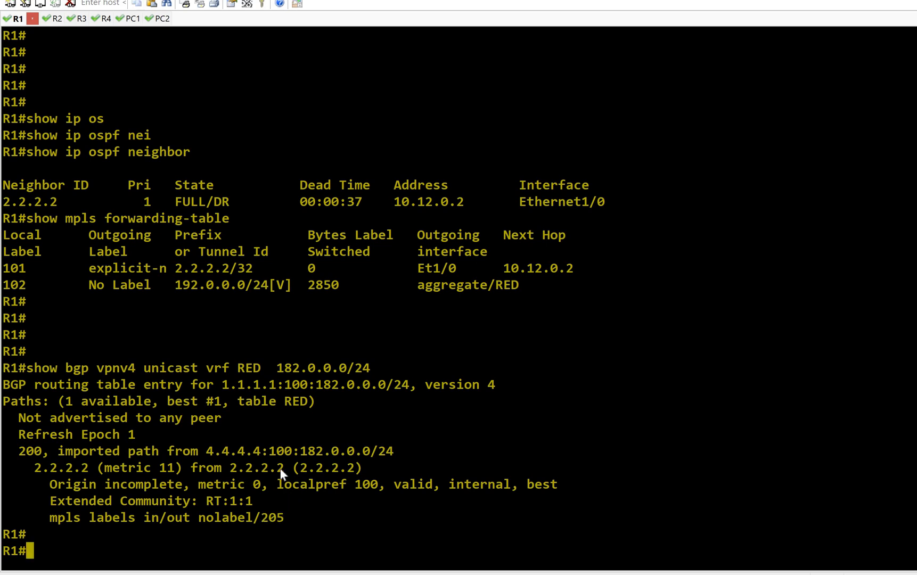
double_click(257, 468)
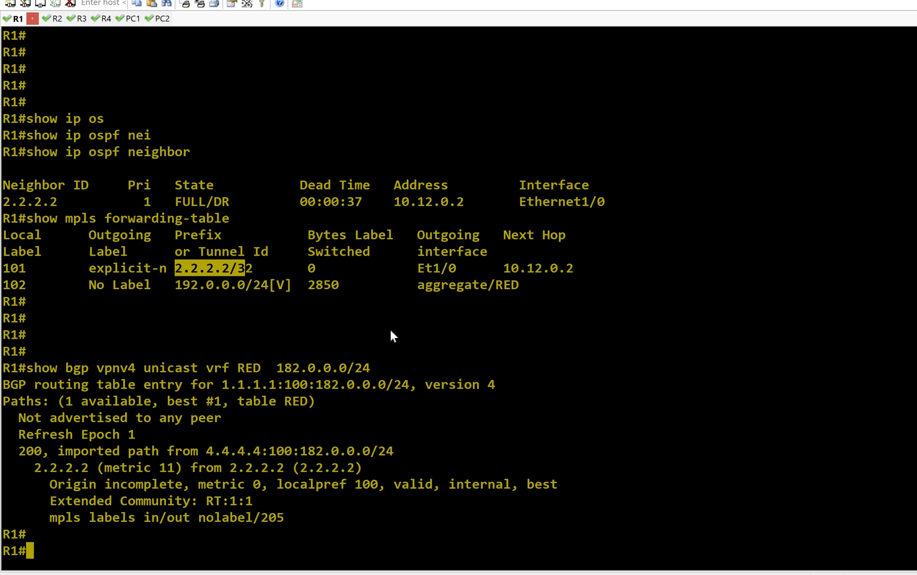
mouse_move(227, 458)
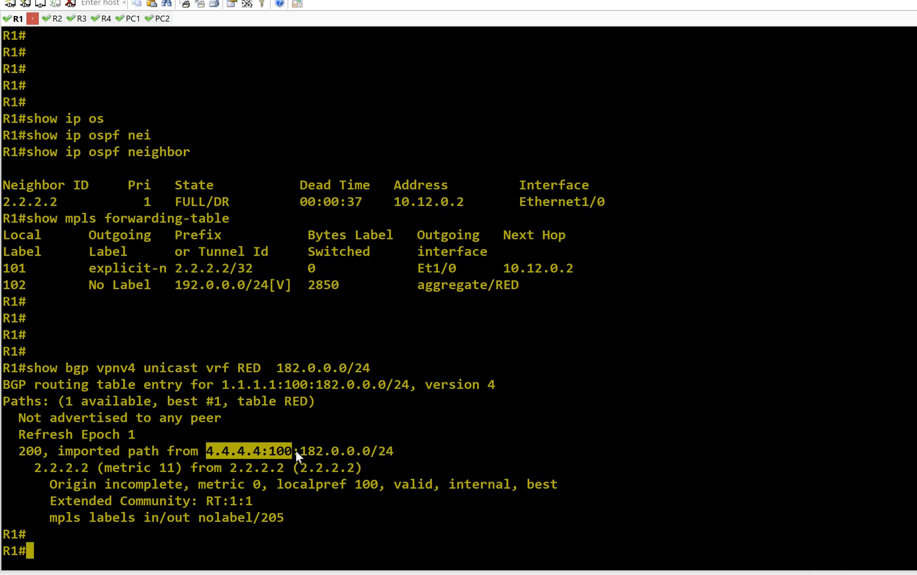
mouse_move(328, 349)
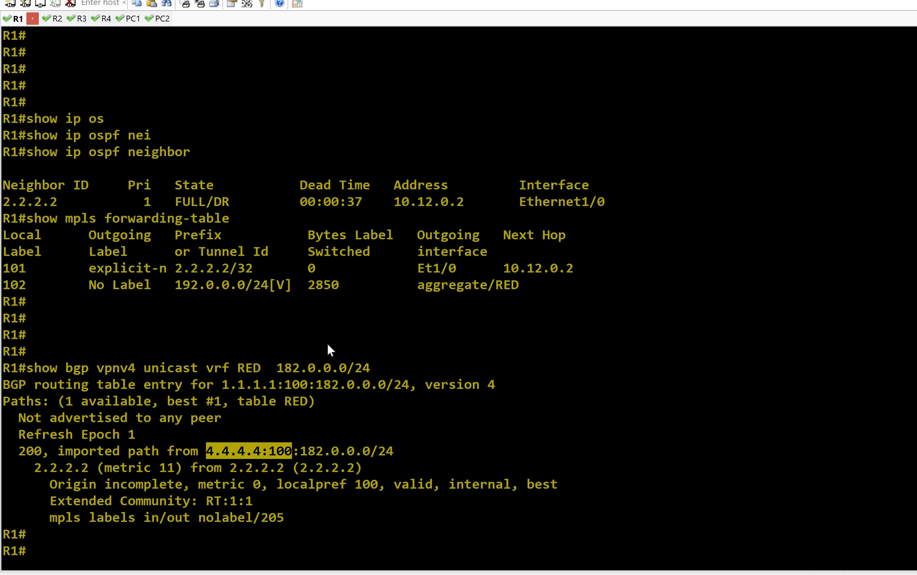
mouse_move(352, 326)
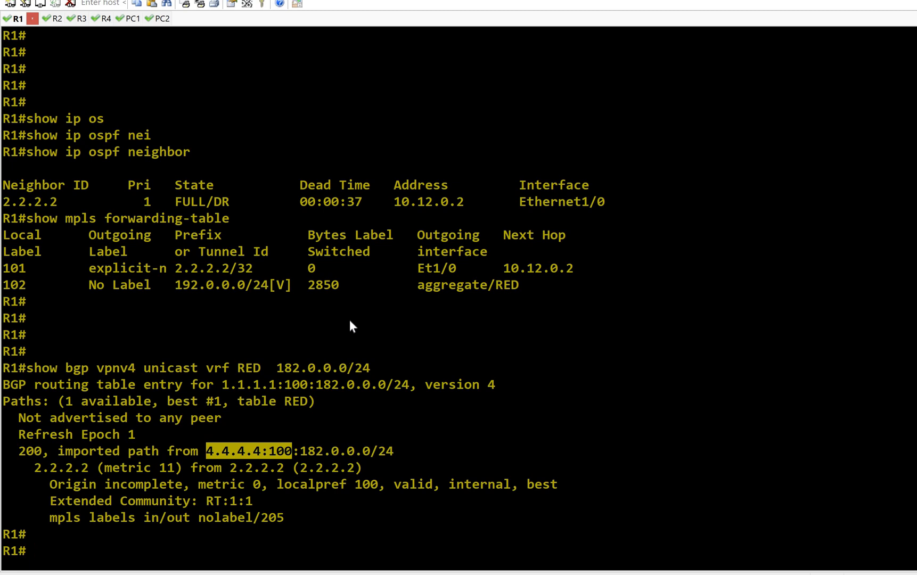
mouse_move(357, 311)
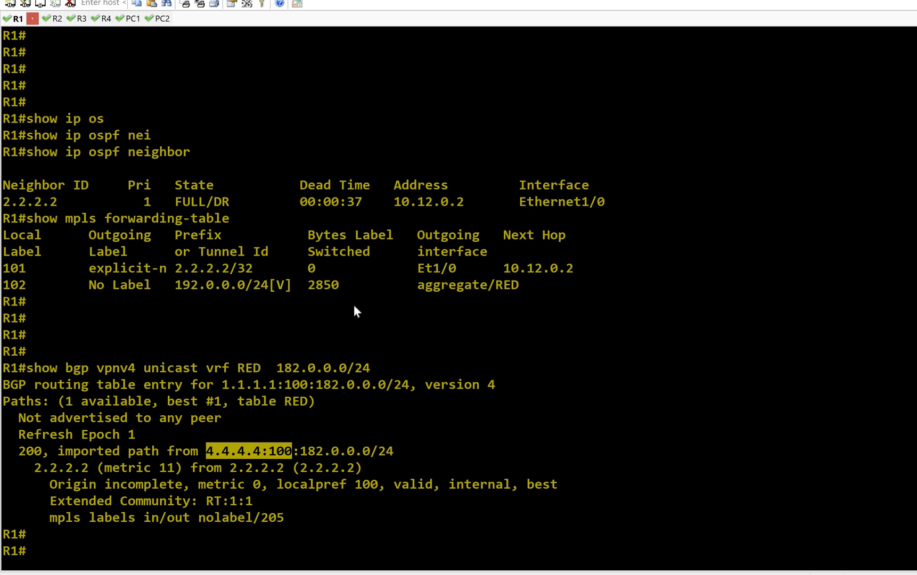
mouse_move(585, 347)
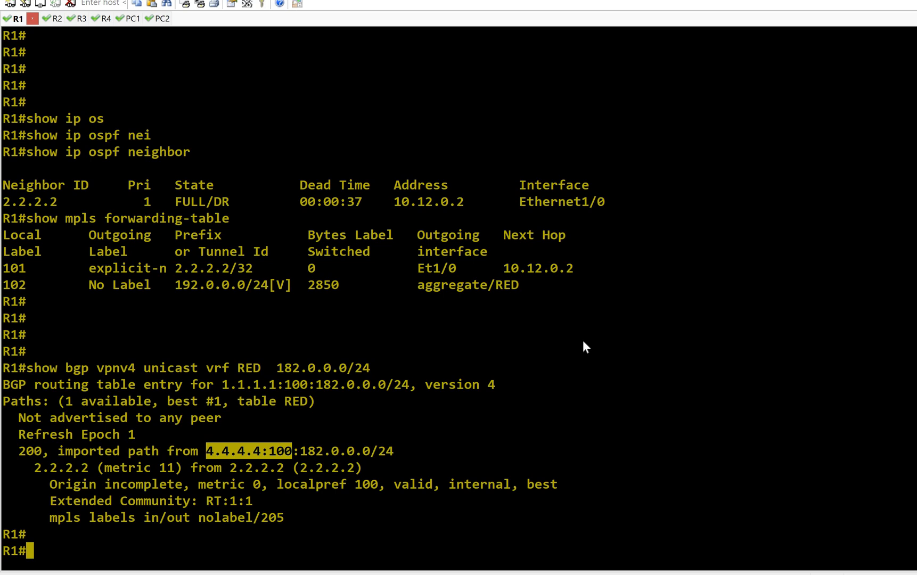
mouse_move(132, 26)
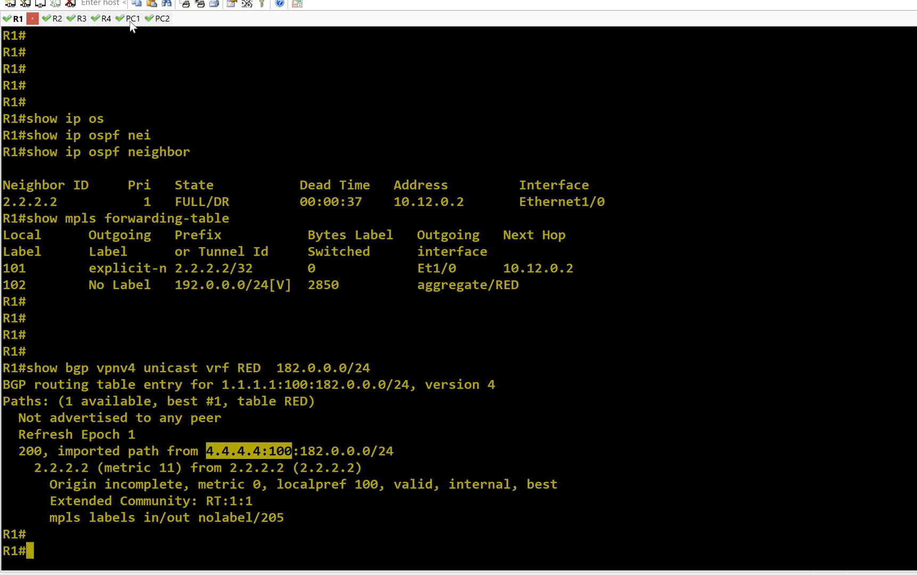
left_click(118, 19)
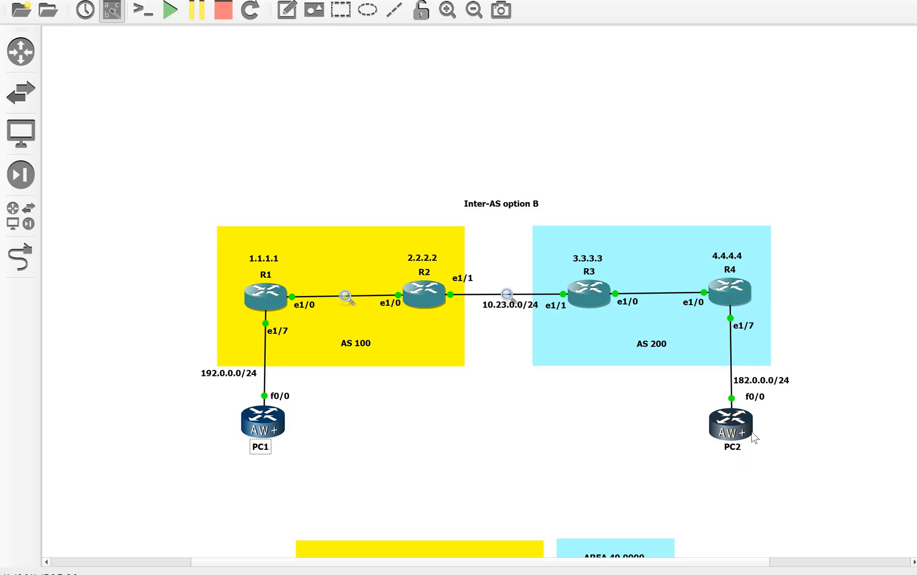
Activate the screen pen to start annotating label stacks on the topology
left_click(730, 421)
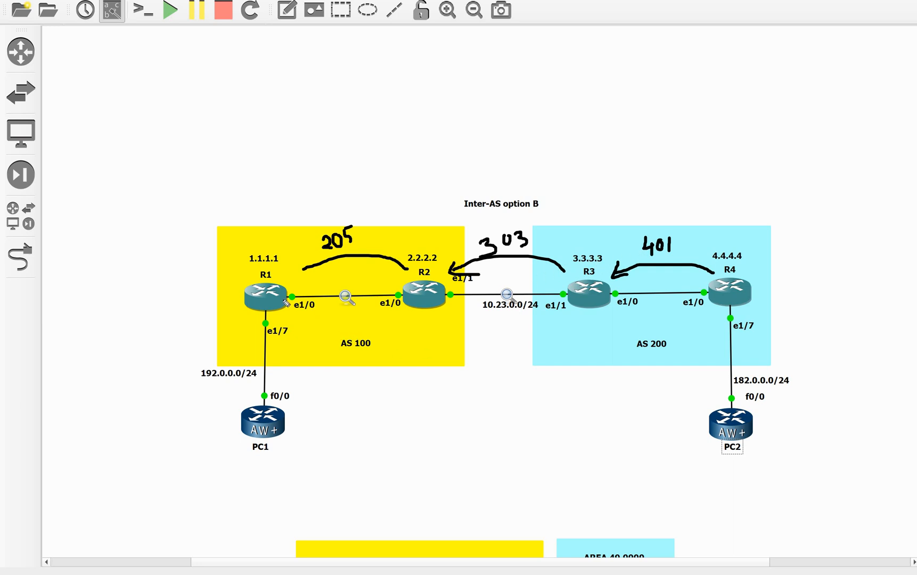
mouse_move(411, 297)
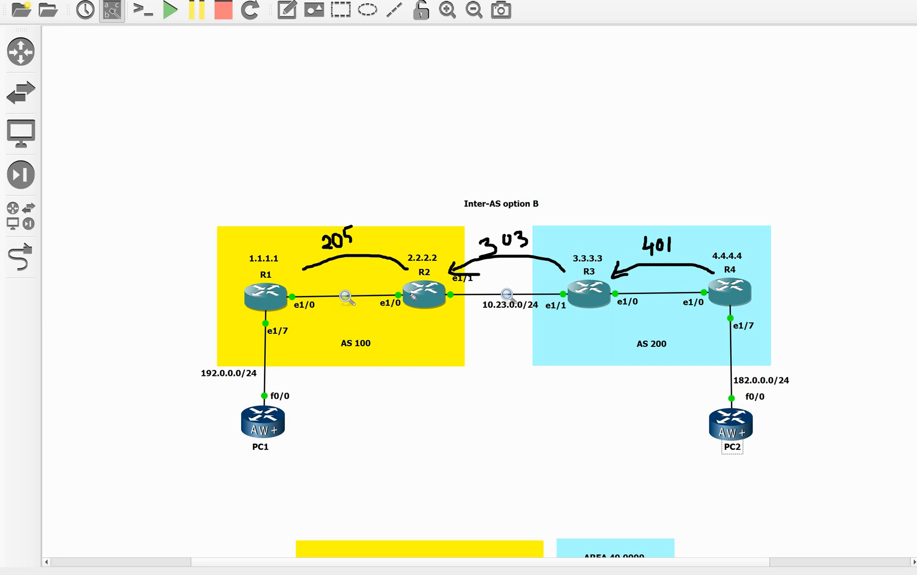
mouse_move(348, 227)
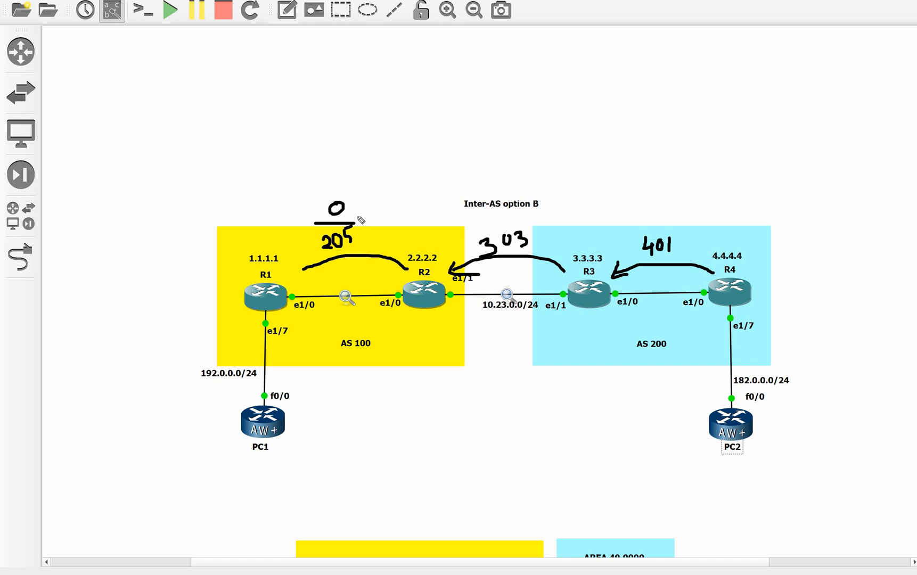
mouse_move(512, 256)
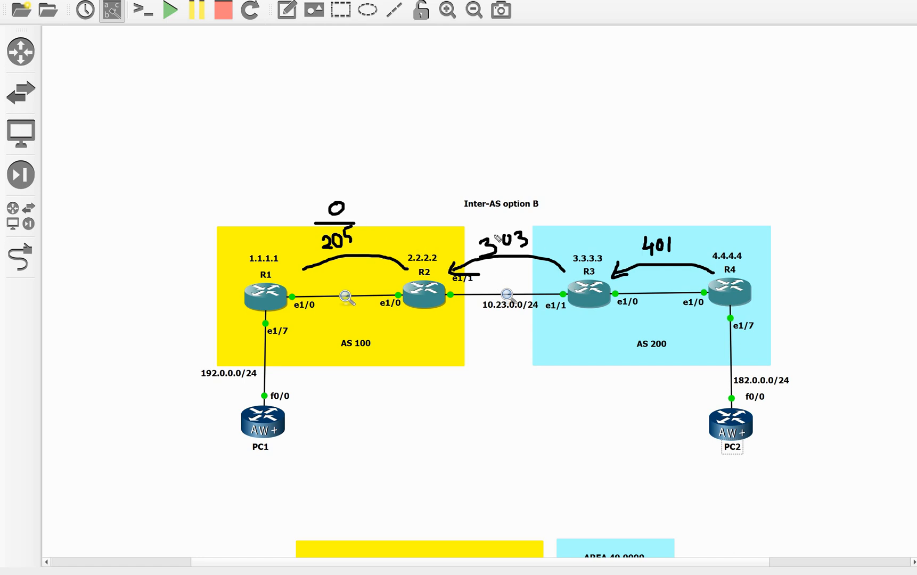
mouse_move(640, 236)
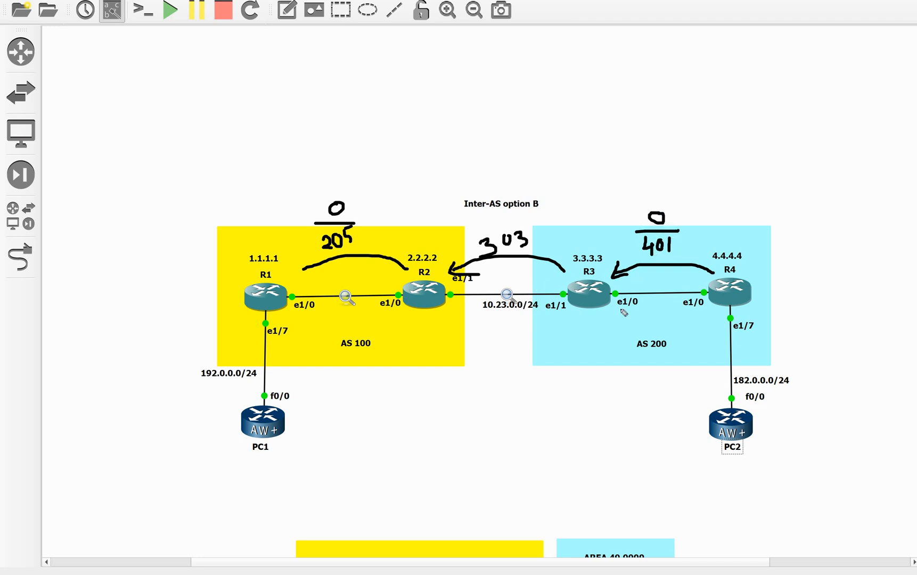
mouse_move(351, 298)
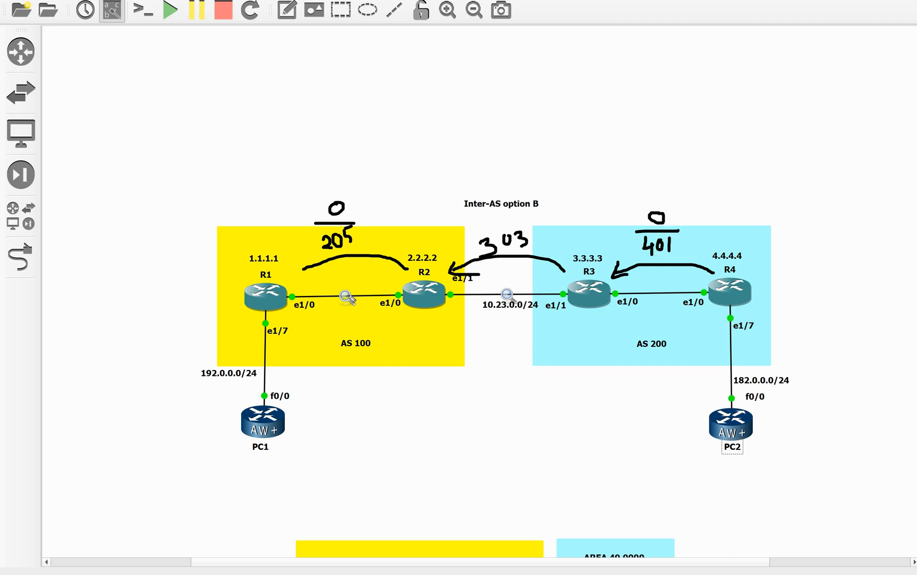
mouse_move(291, 431)
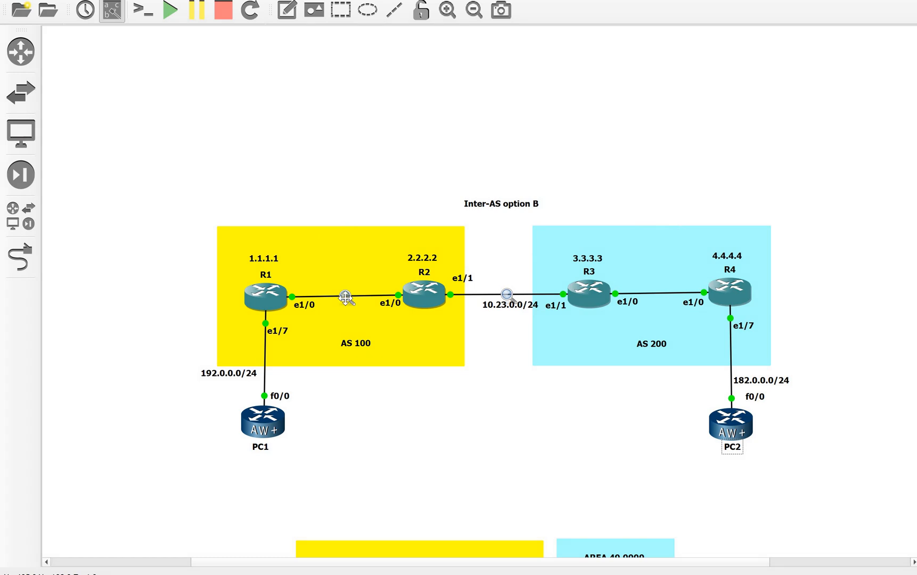
Open the R1–R2 link capture in Wireshark and filter it to icmp
right_click(345, 295)
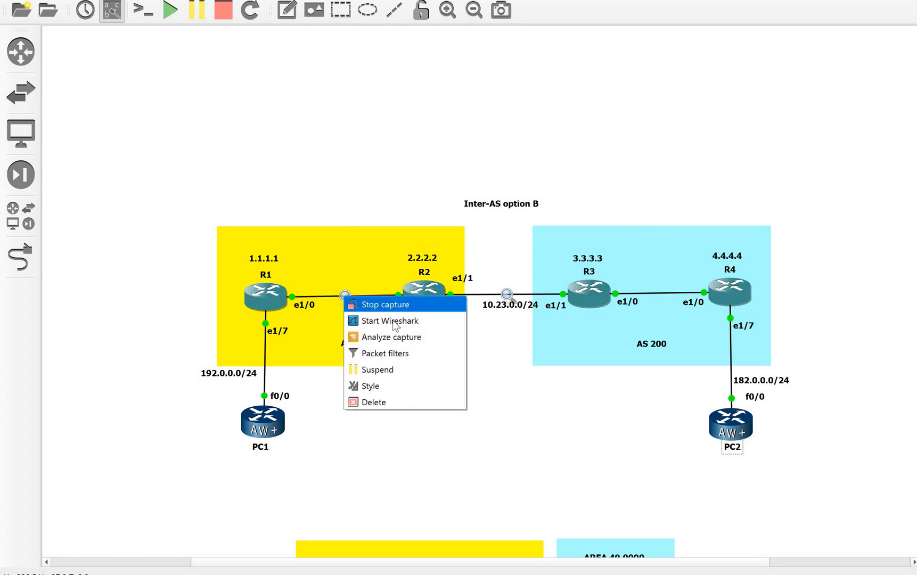
left_click(390, 321)
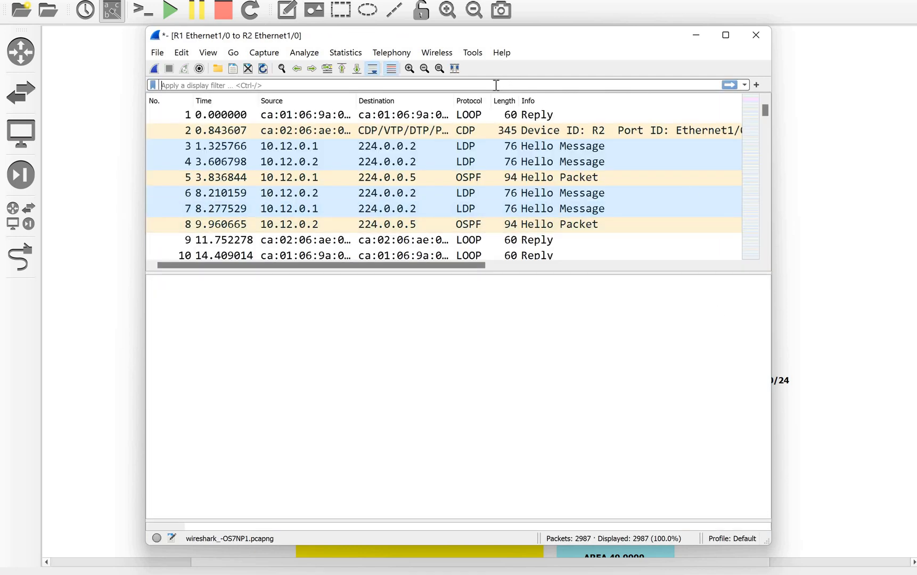
type("icmp")
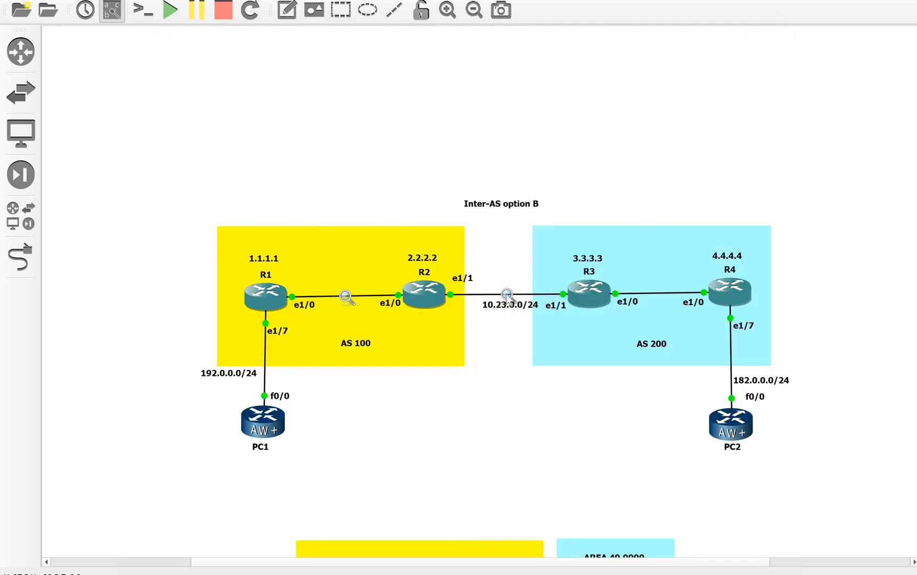
Start Wireshark on the R2–R3 link capture and apply the icmp display filter
right_click(504, 292)
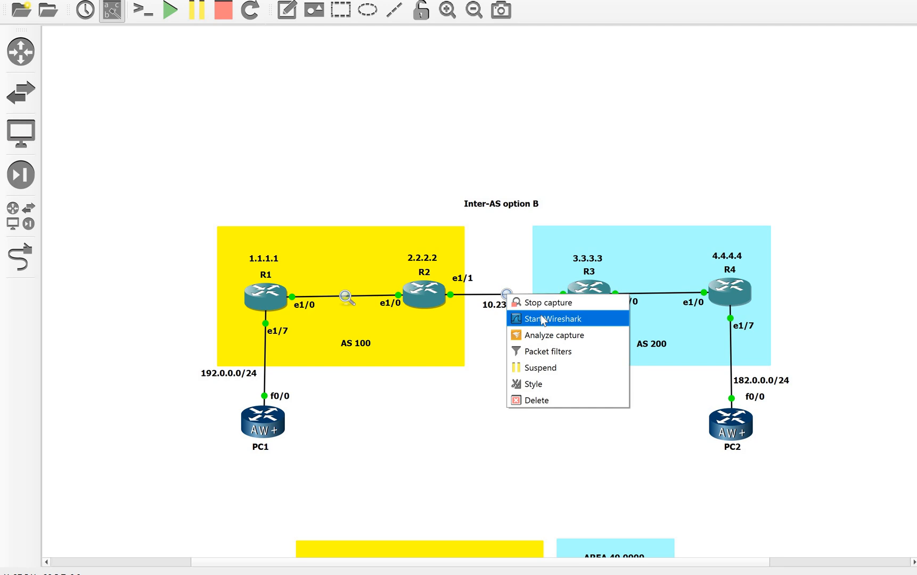
left_click(553, 318)
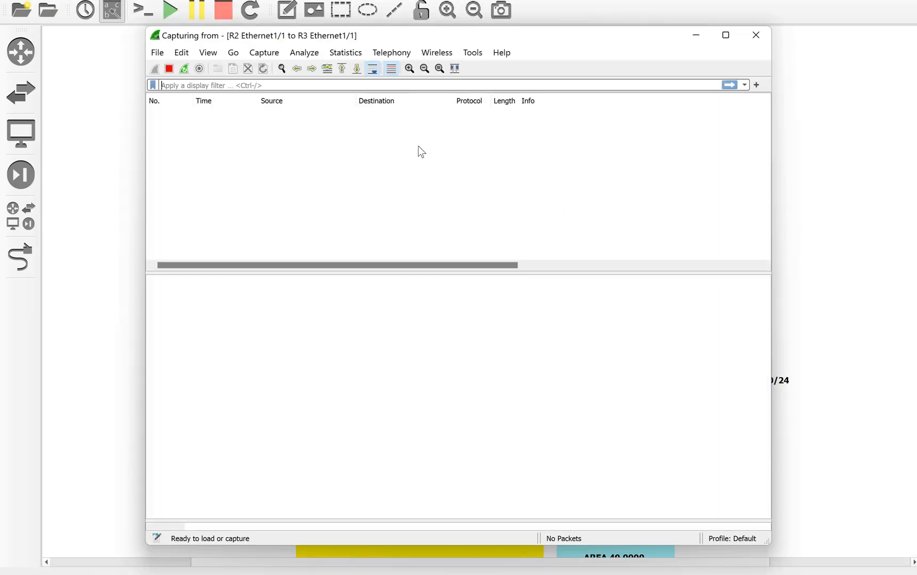
type("i")
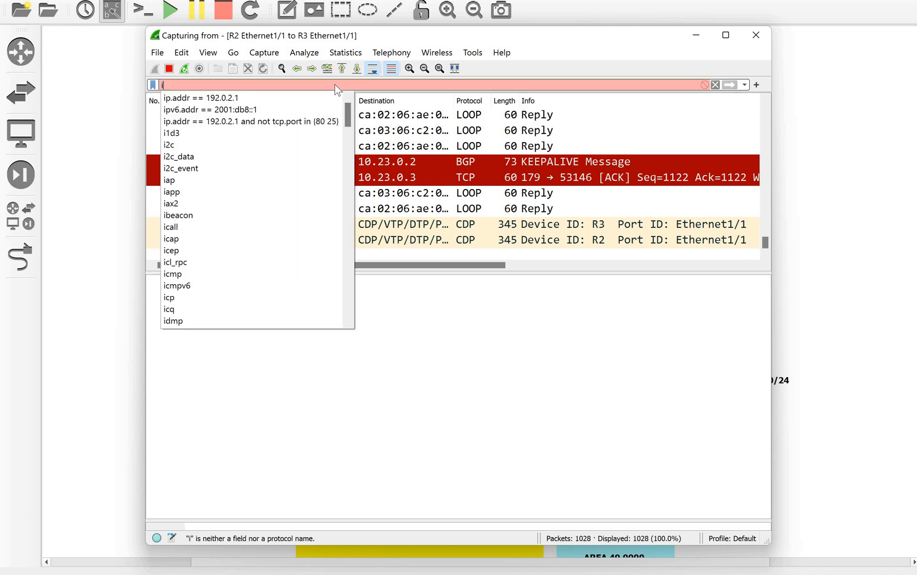
type("icmp")
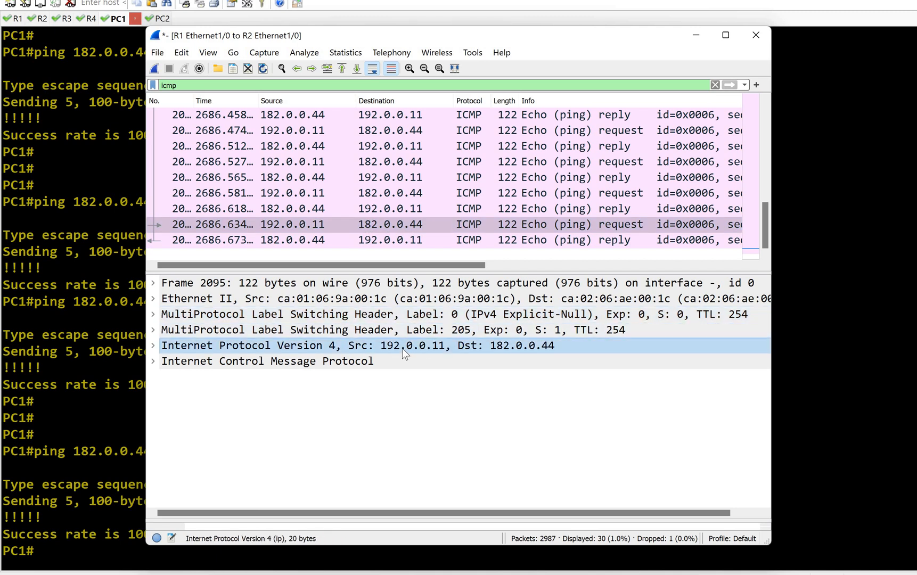
mouse_move(537, 354)
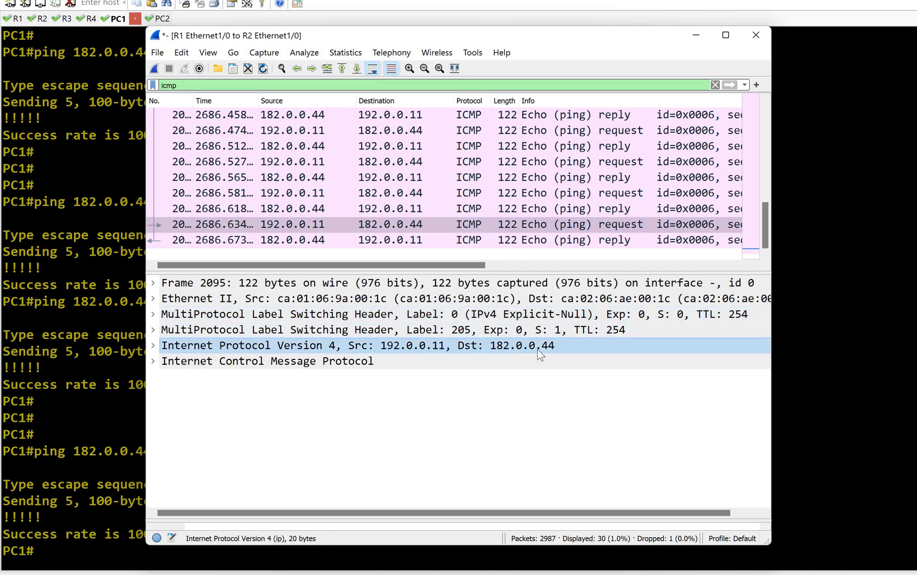
mouse_move(412, 355)
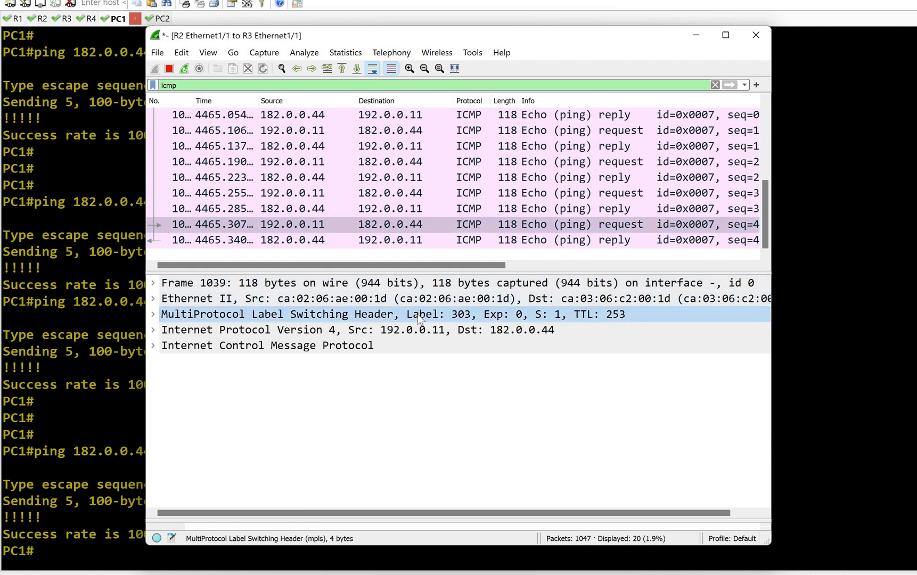
mouse_move(441, 319)
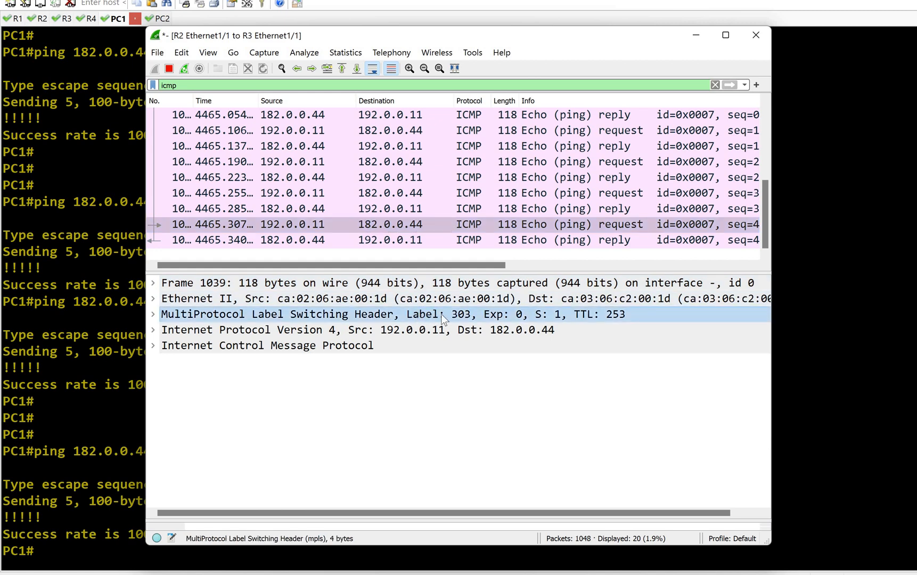
mouse_move(462, 324)
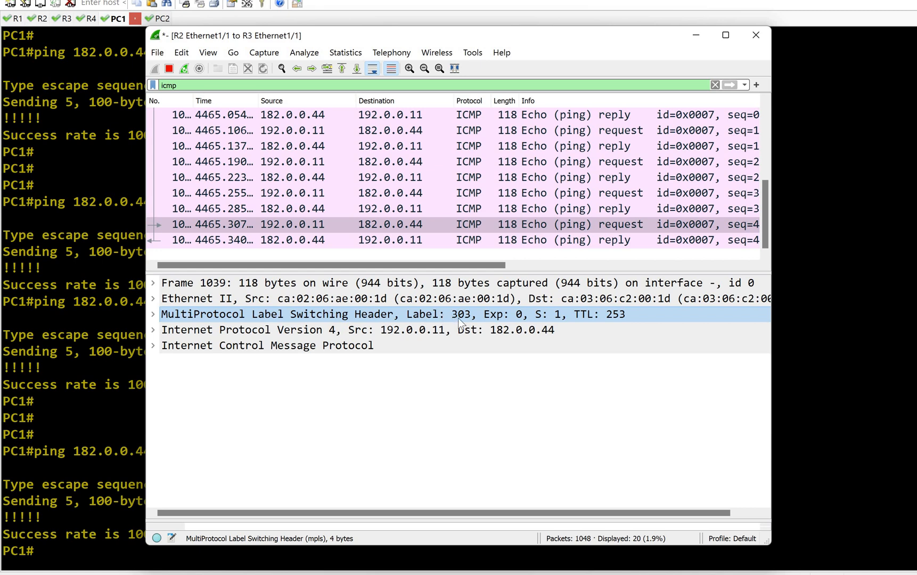
mouse_move(430, 253)
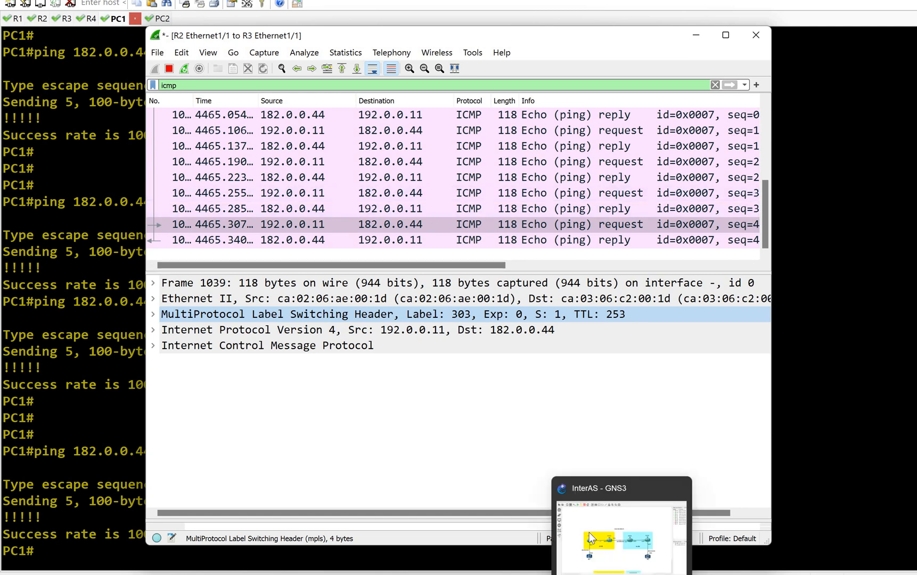
Switch back to the annotated GNS3 topology from the taskbar preview
left_click(620, 532)
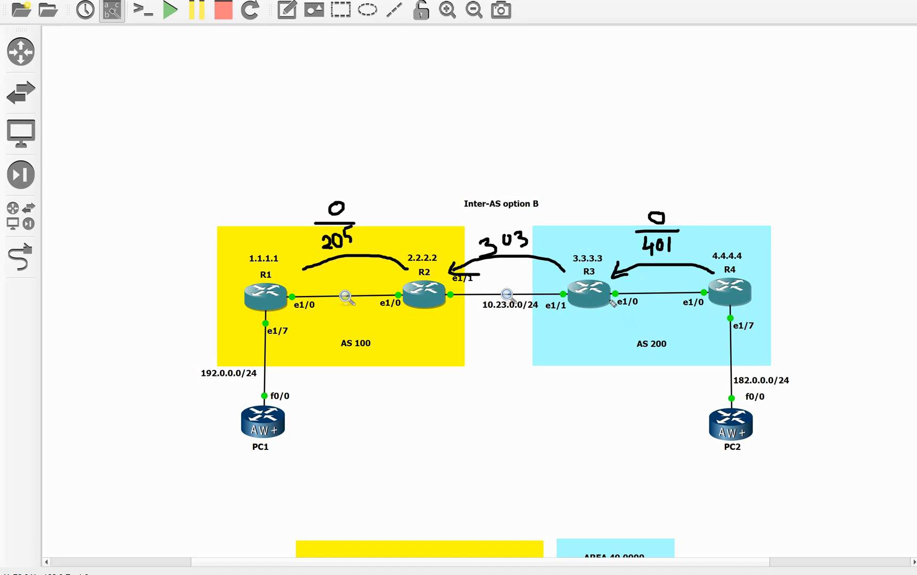